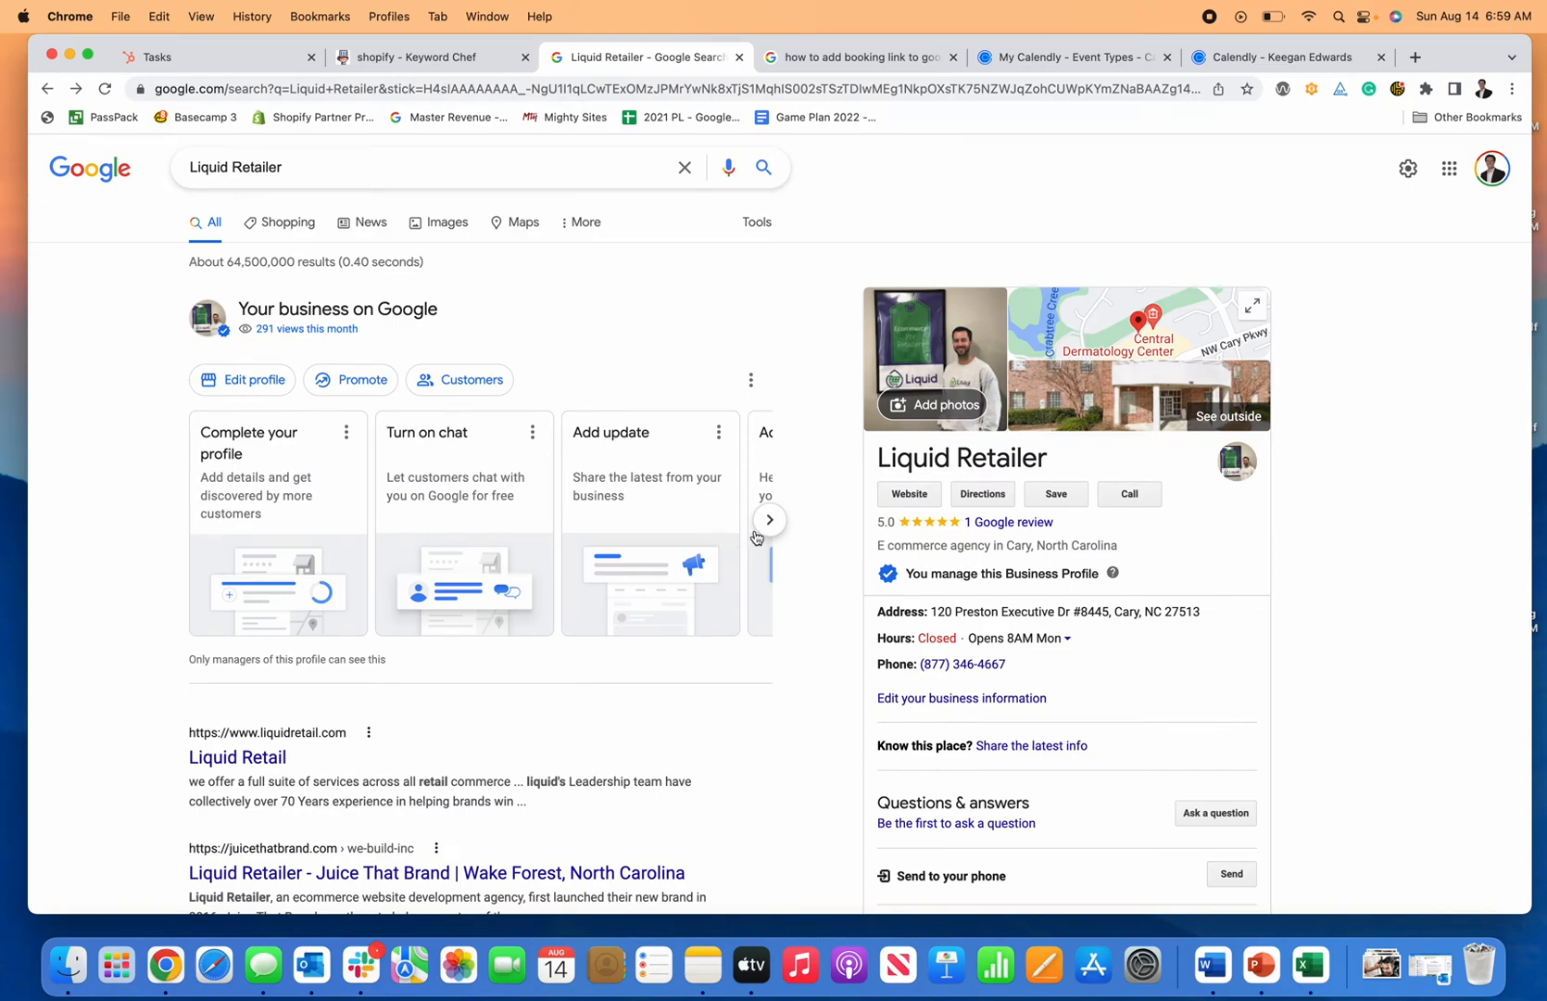
{"action": "mouse_move", "coordinate": [647, 327]}
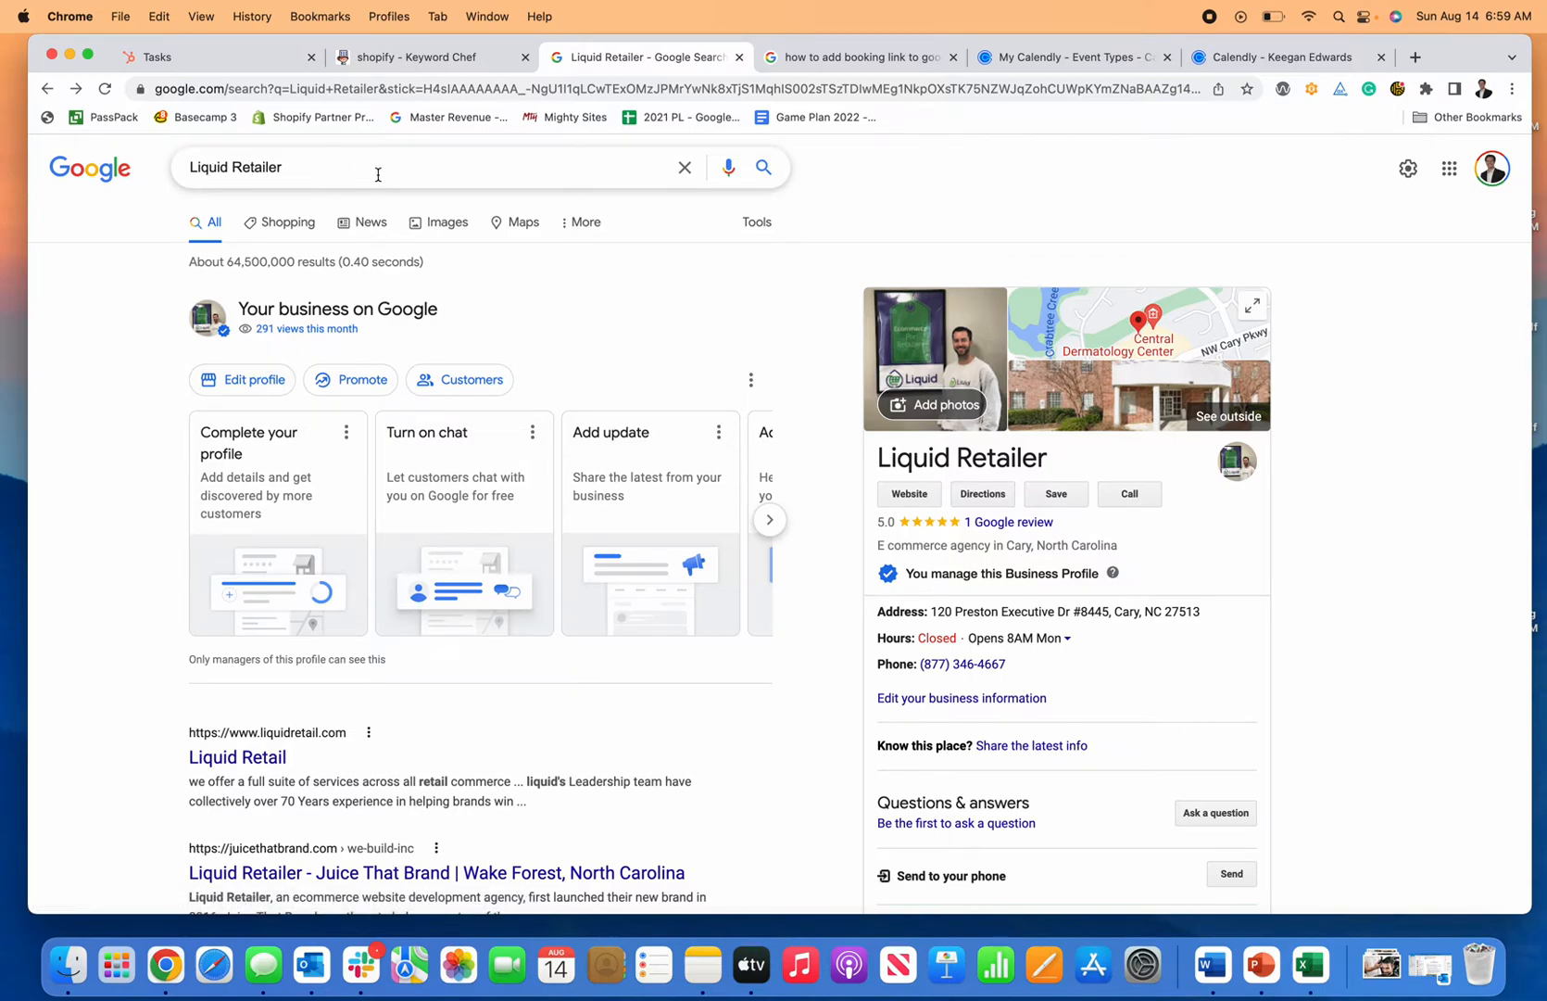
{"action": "mouse_move", "coordinate": [621, 391]}
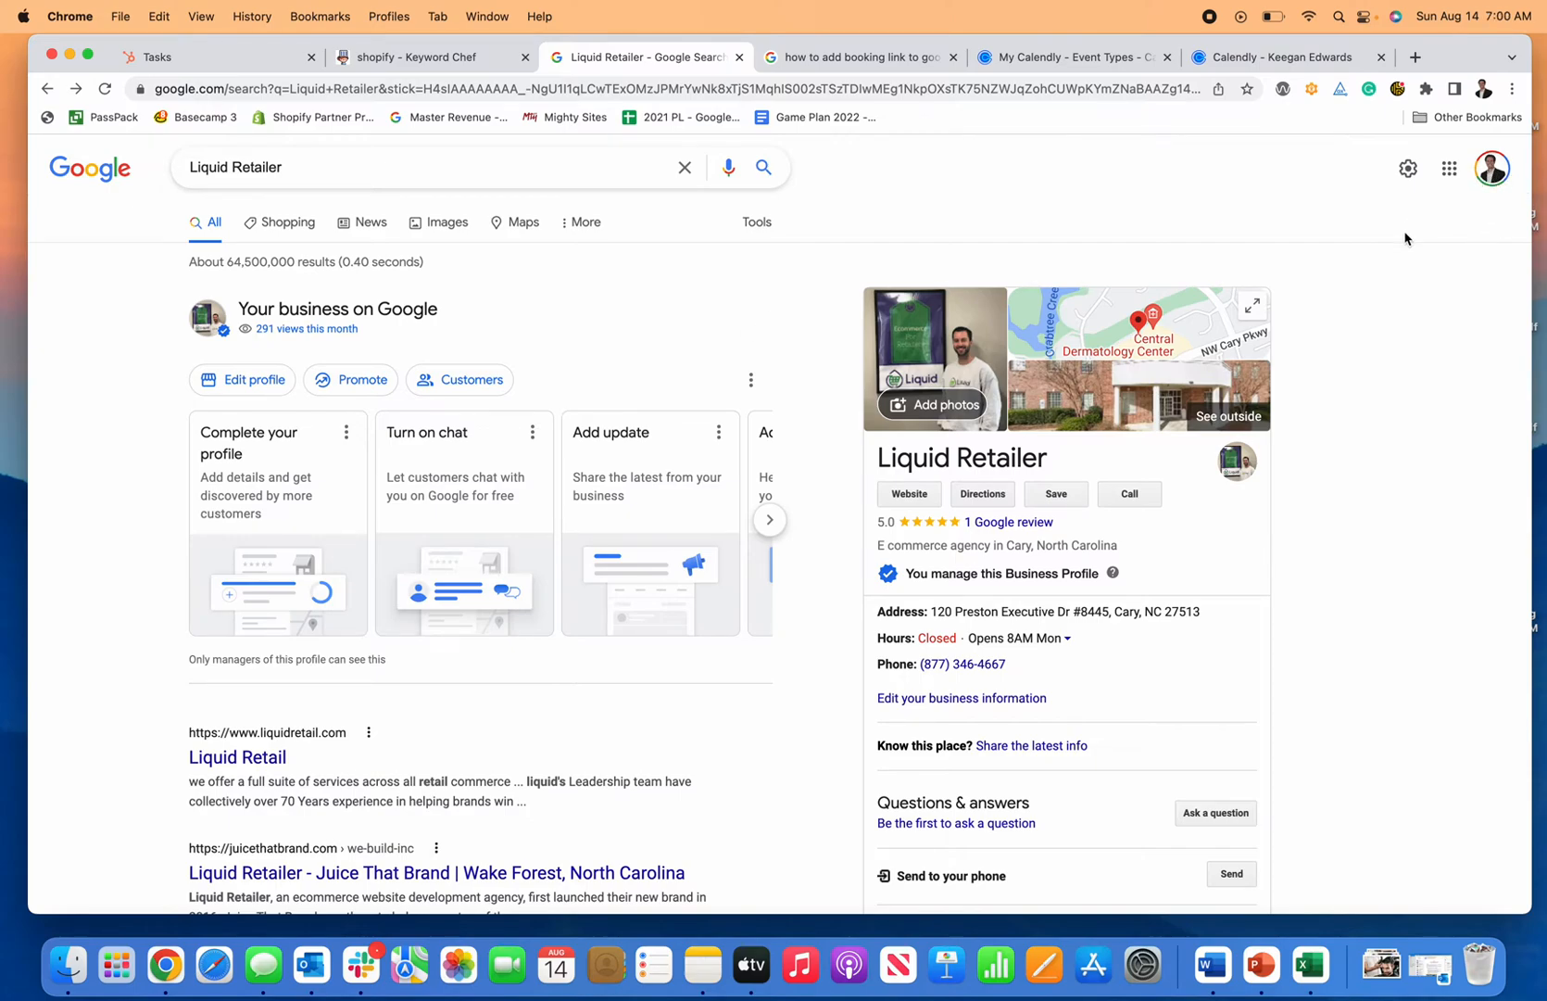
{"action": "mouse_move", "coordinate": [313, 348]}
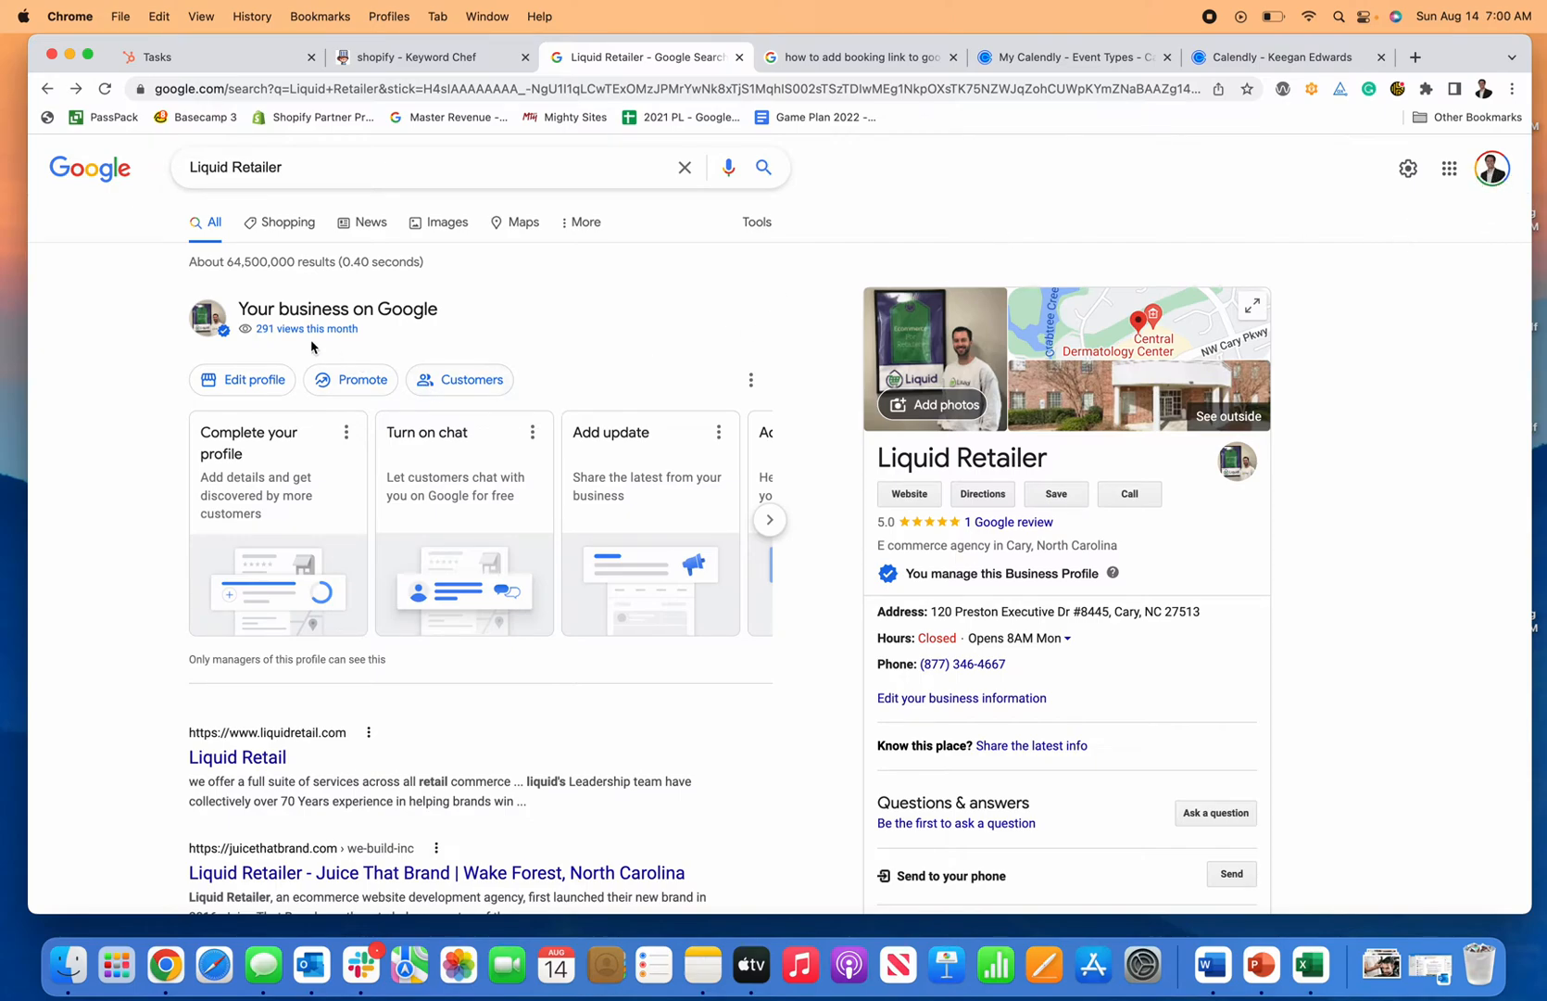
Step: Reach the Booking section of the Liquid Retailer profile editor
{"action": "left_click", "coordinate": [254, 379]}
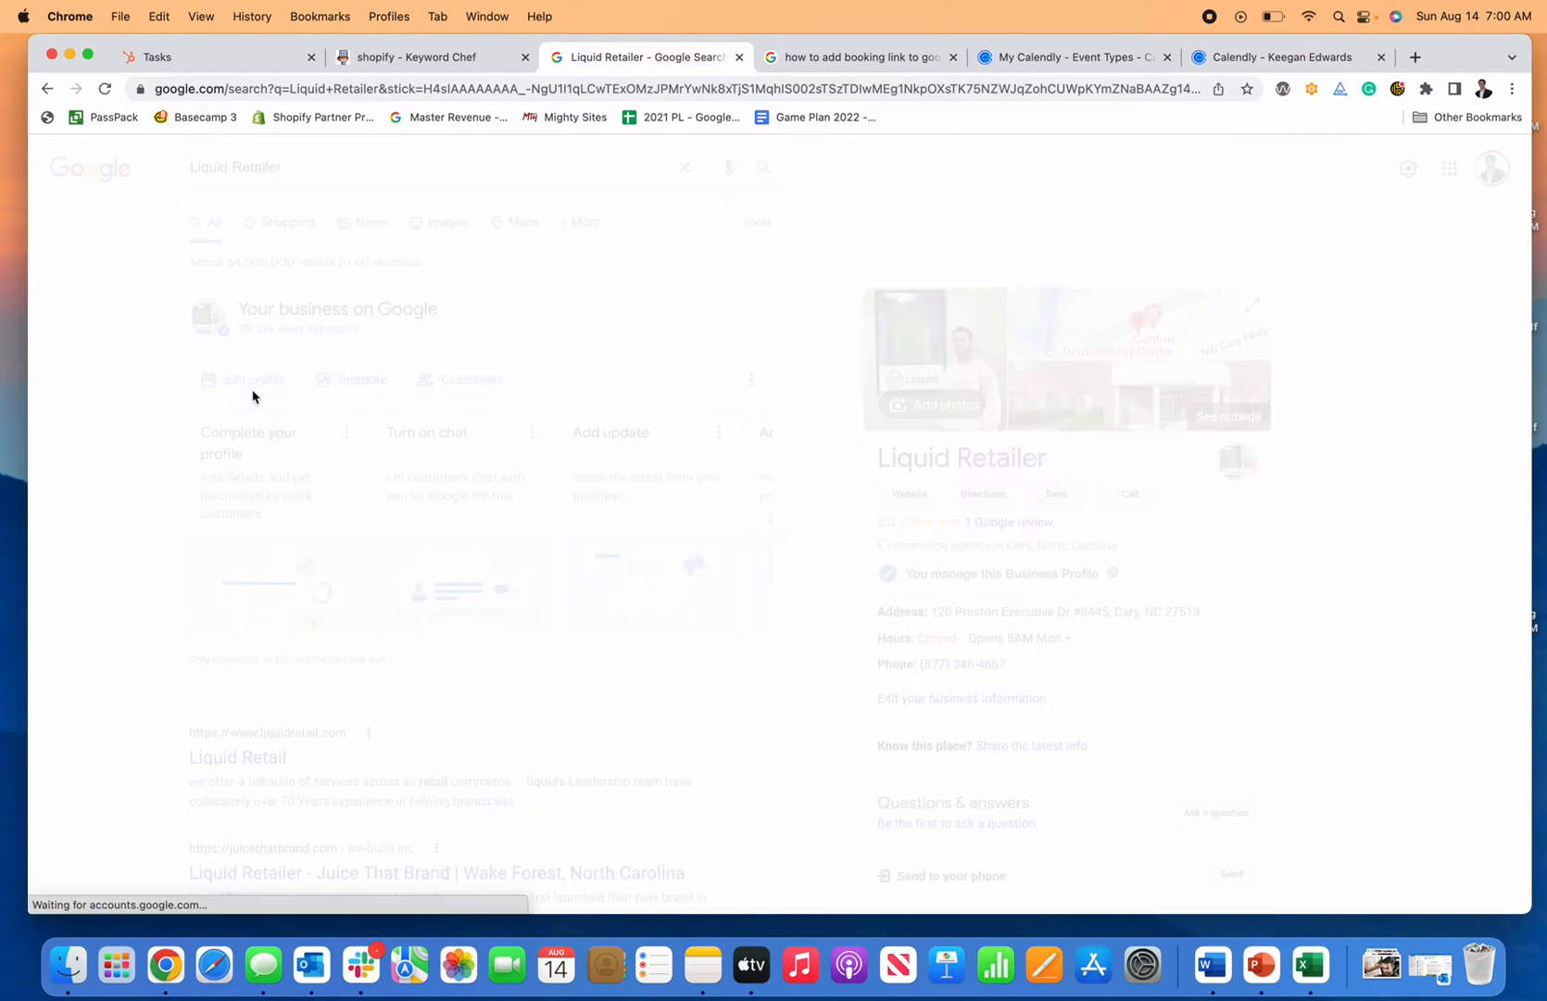
{"action": "left_click", "coordinate": [255, 380]}
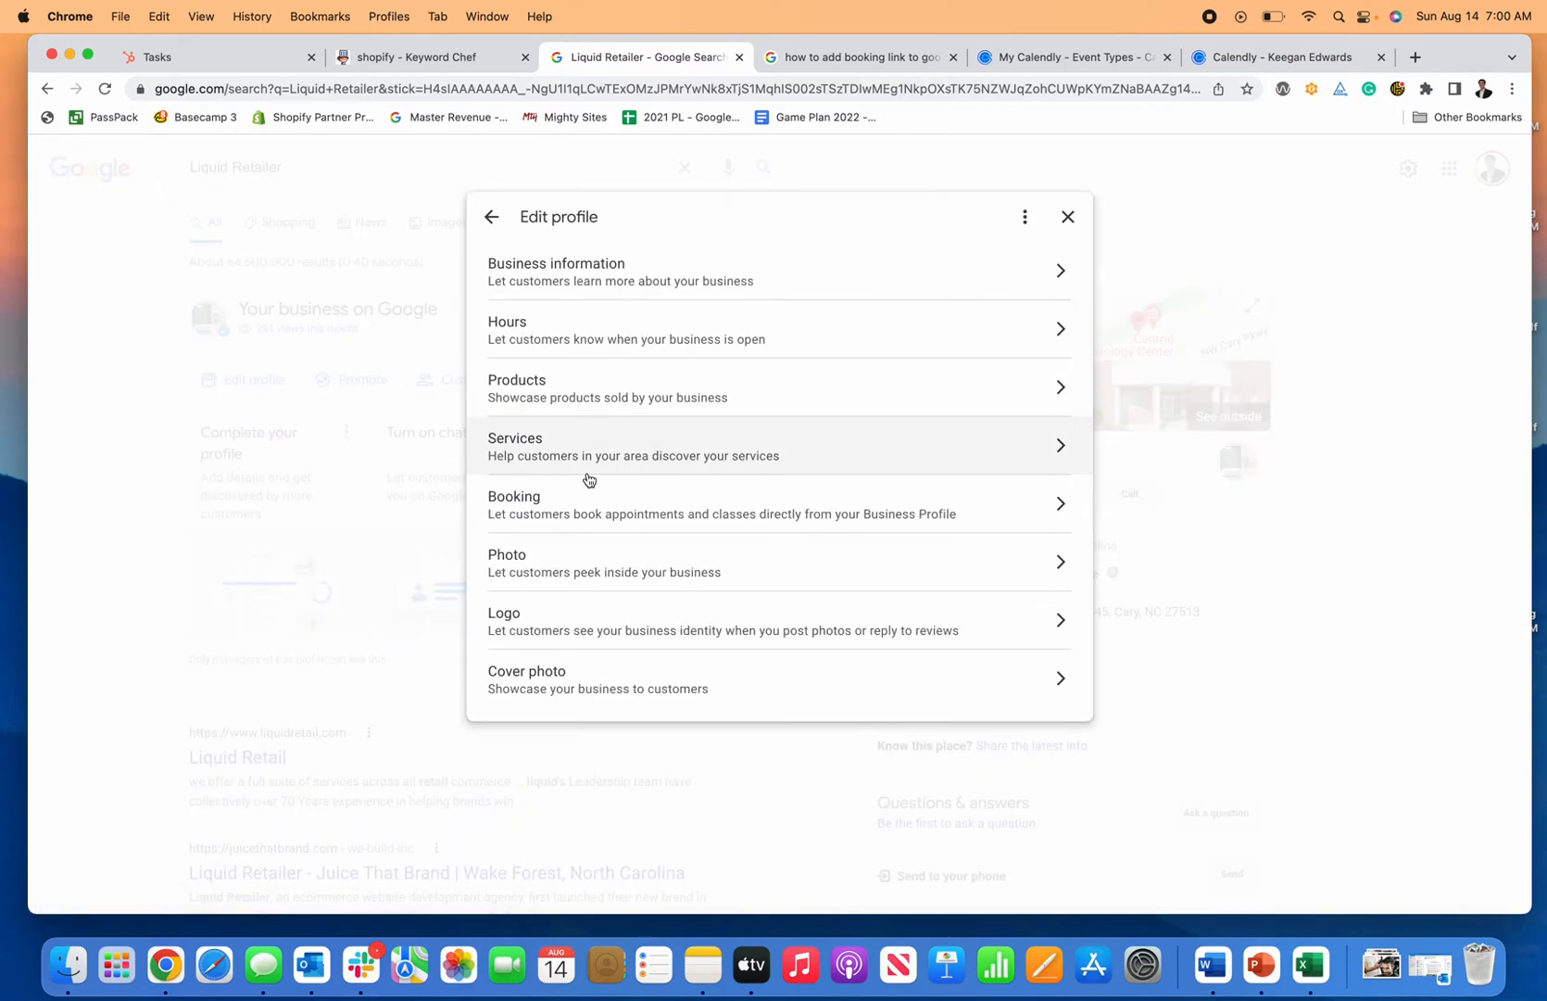
{"action": "mouse_move", "coordinate": [964, 491]}
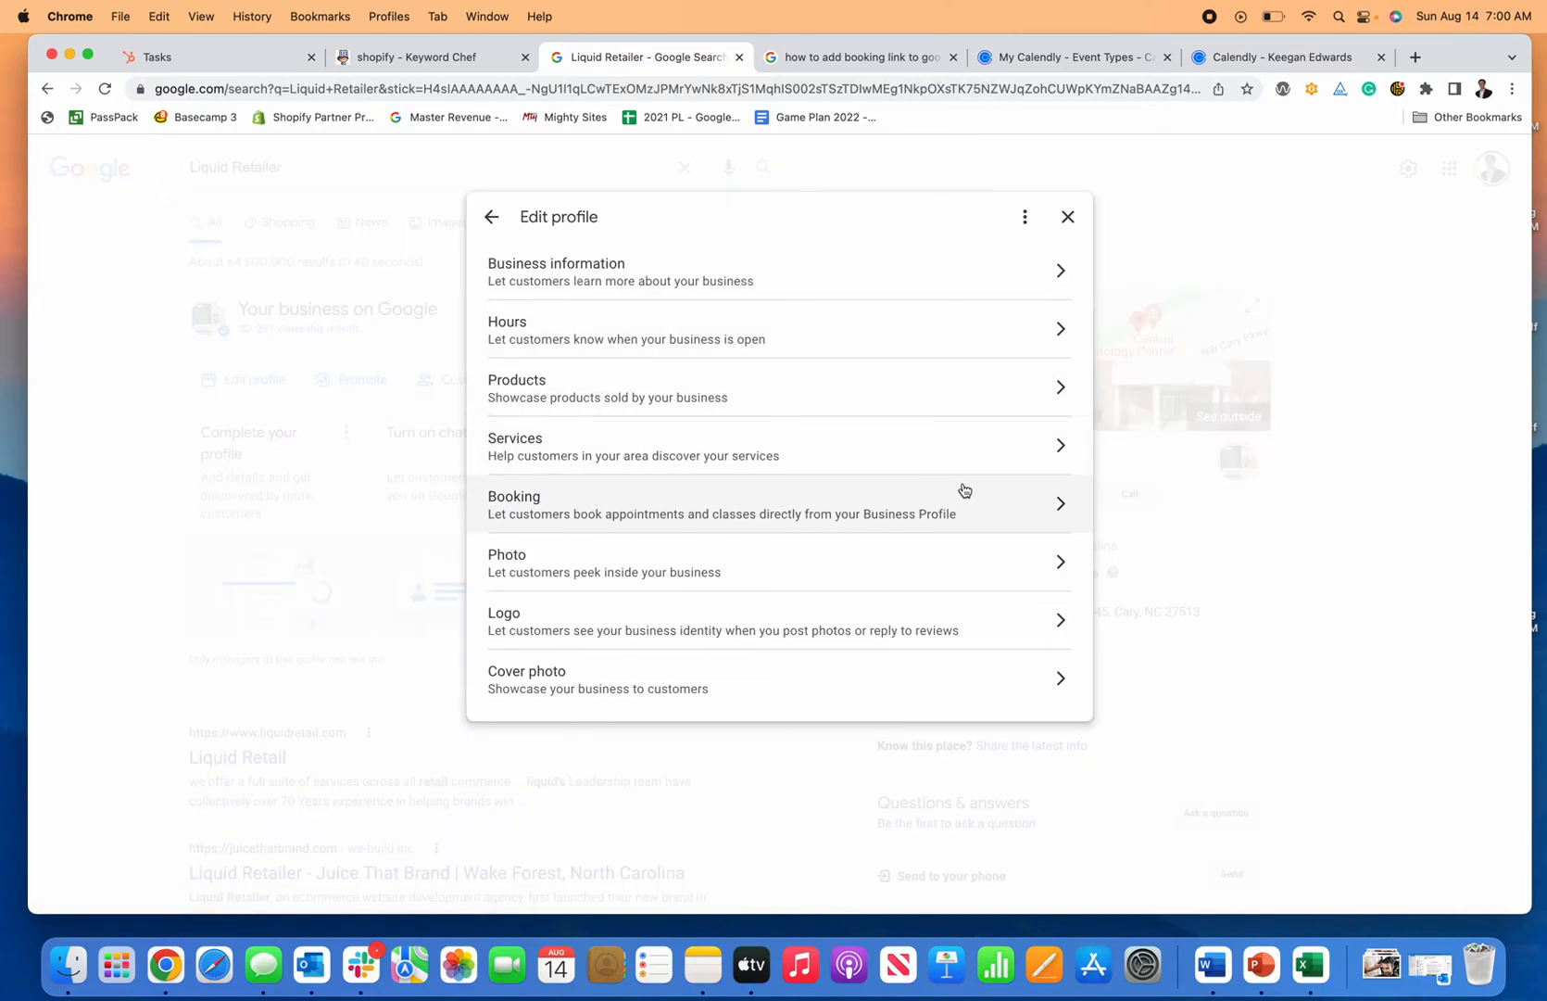
{"action": "mouse_move", "coordinate": [1005, 506]}
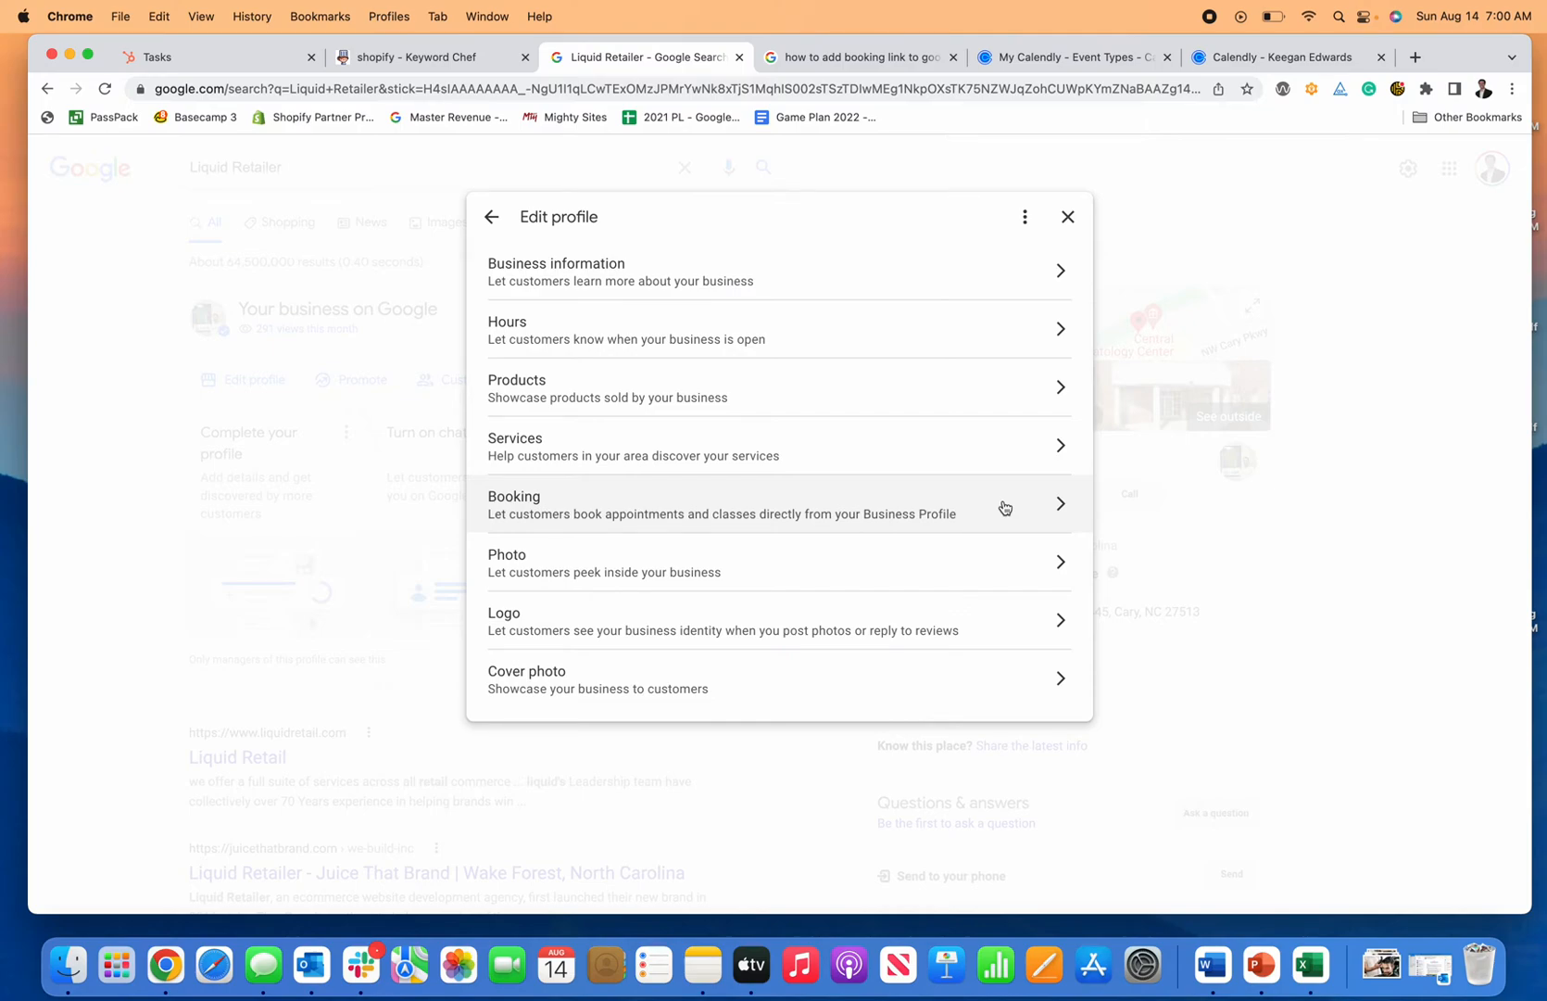
{"action": "mouse_move", "coordinate": [997, 495]}
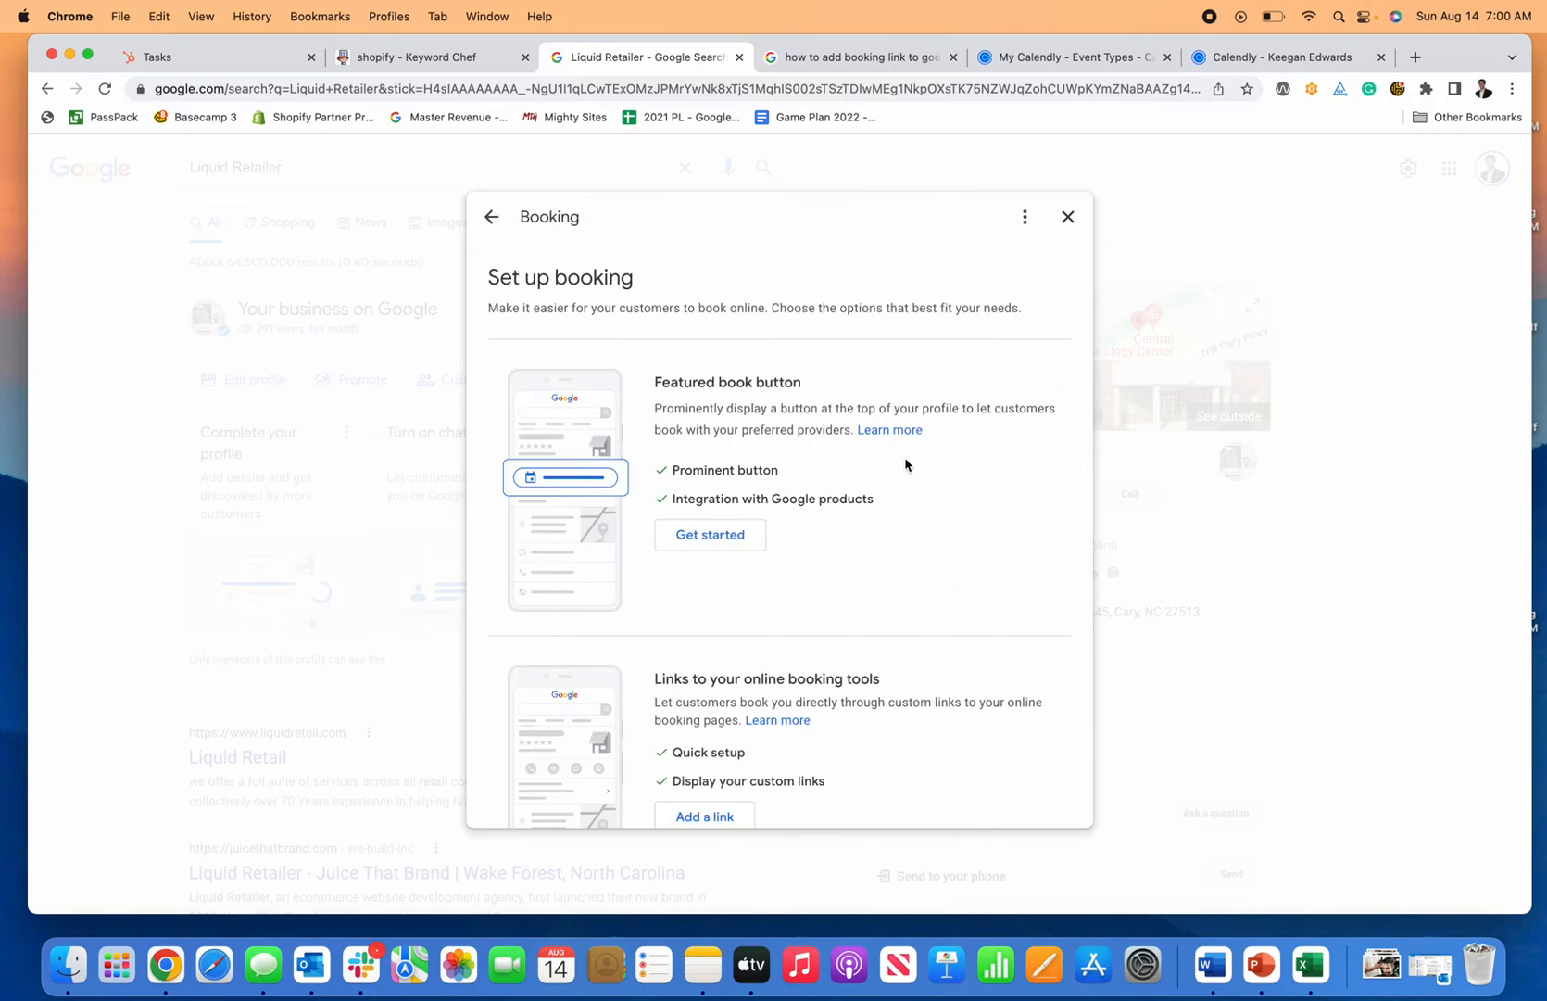
{"action": "mouse_move", "coordinate": [790, 540]}
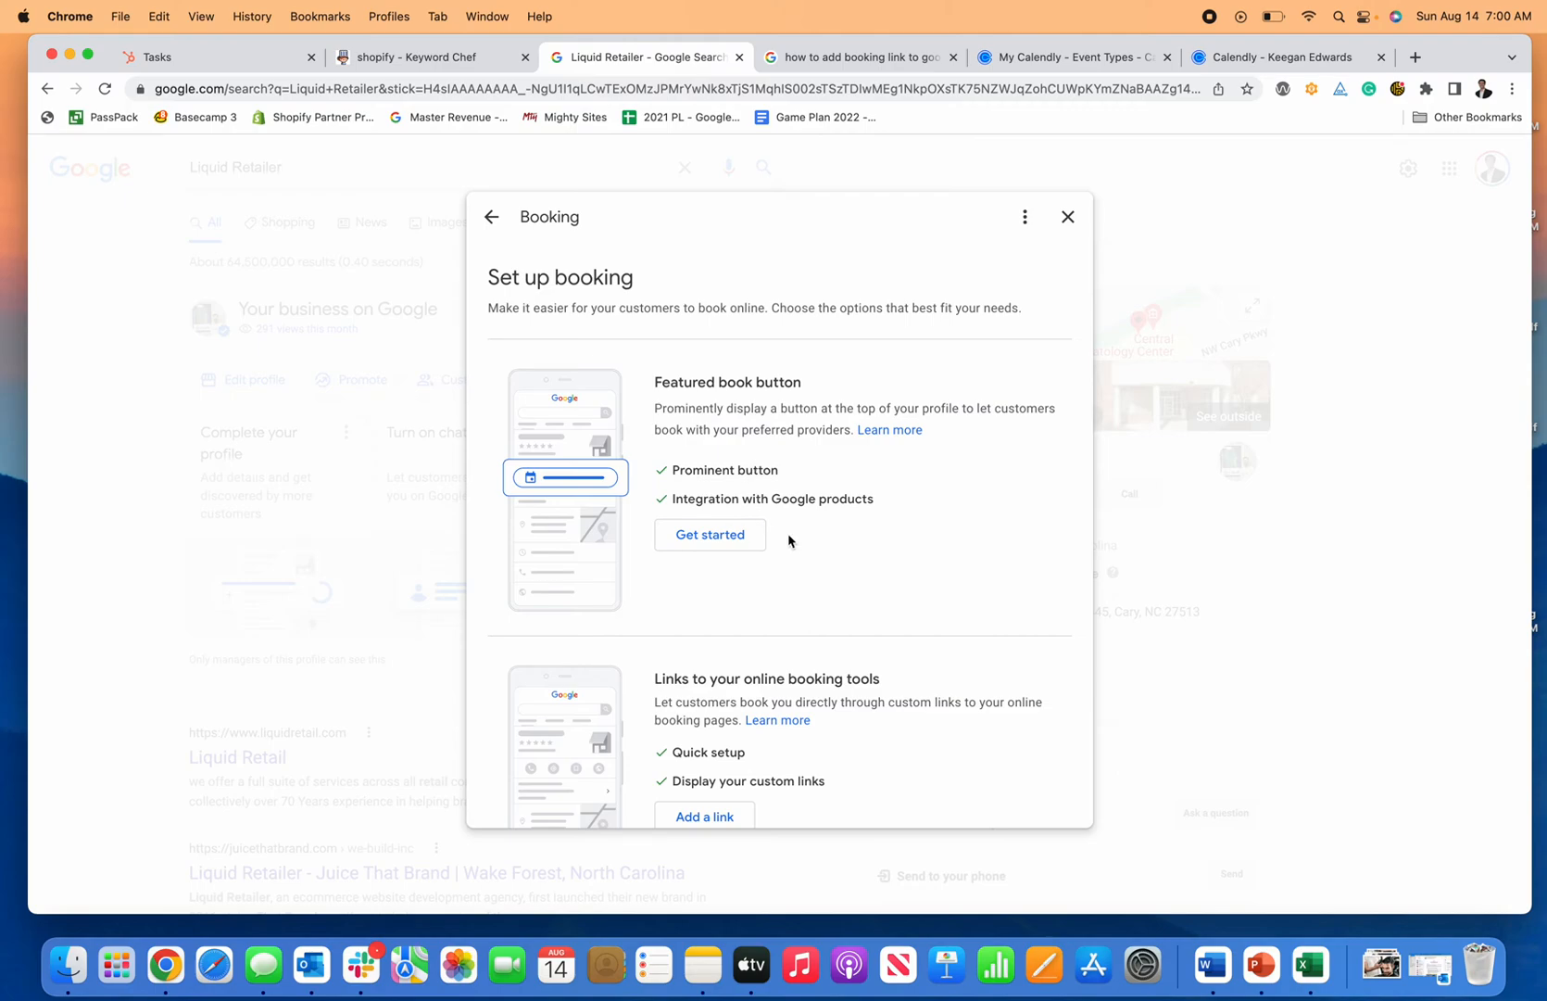
{"action": "scroll", "scroll_direction": "down", "scroll_amount": 3}
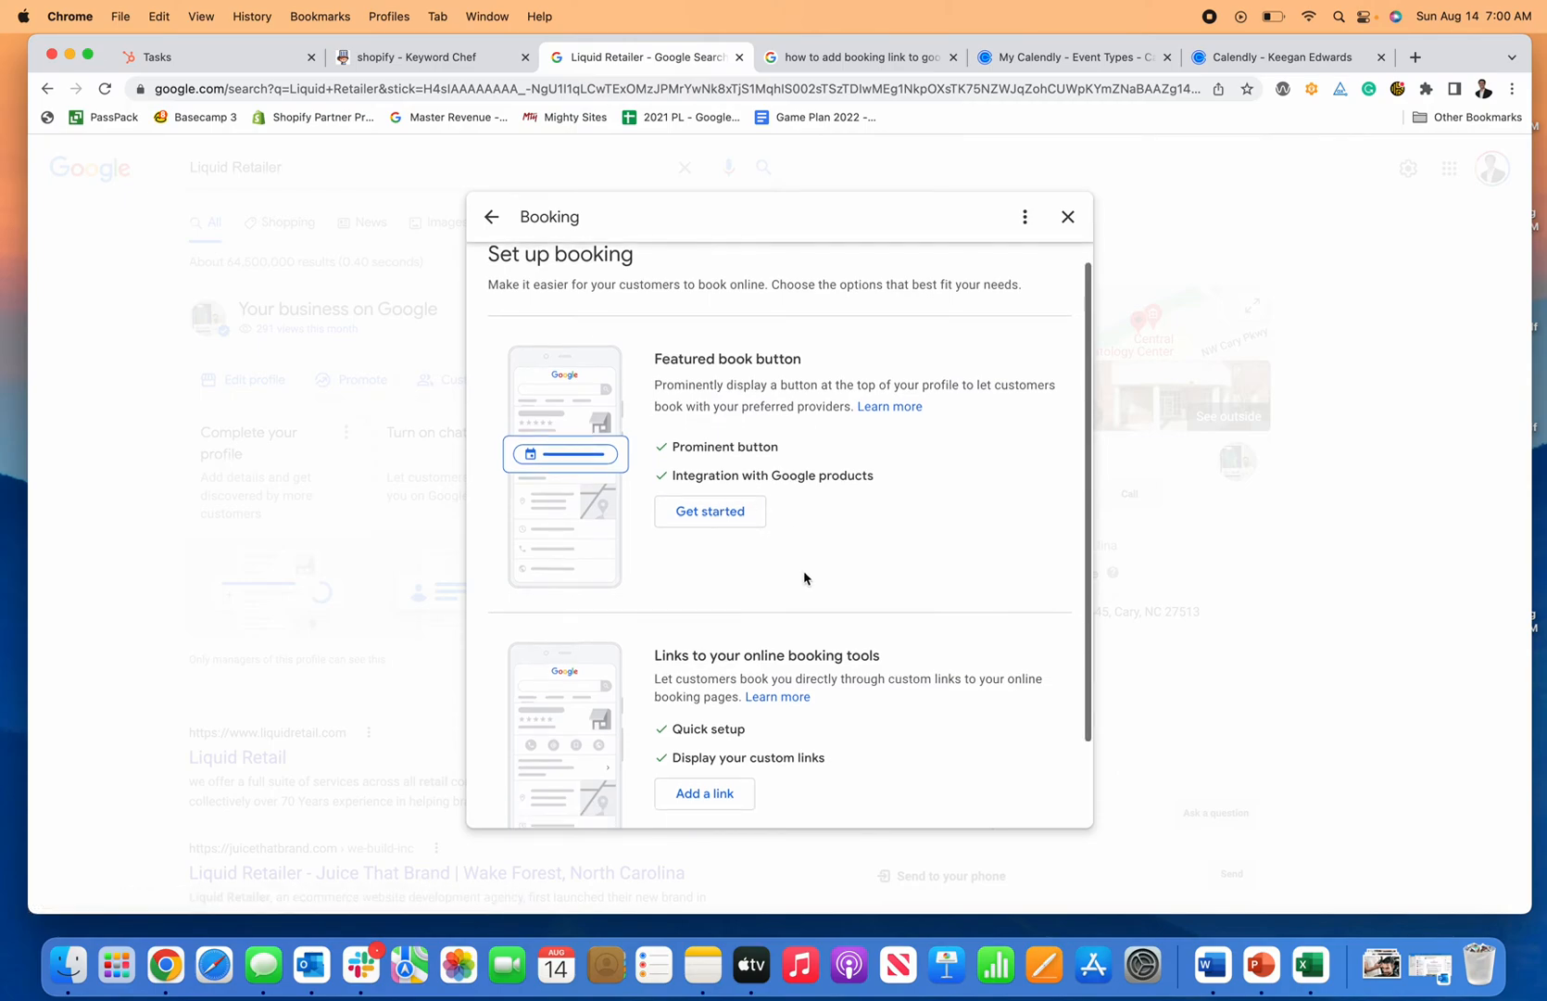
Step: Add a new empty link entry under Links to your online booking tools
{"action": "left_click", "coordinate": [709, 511]}
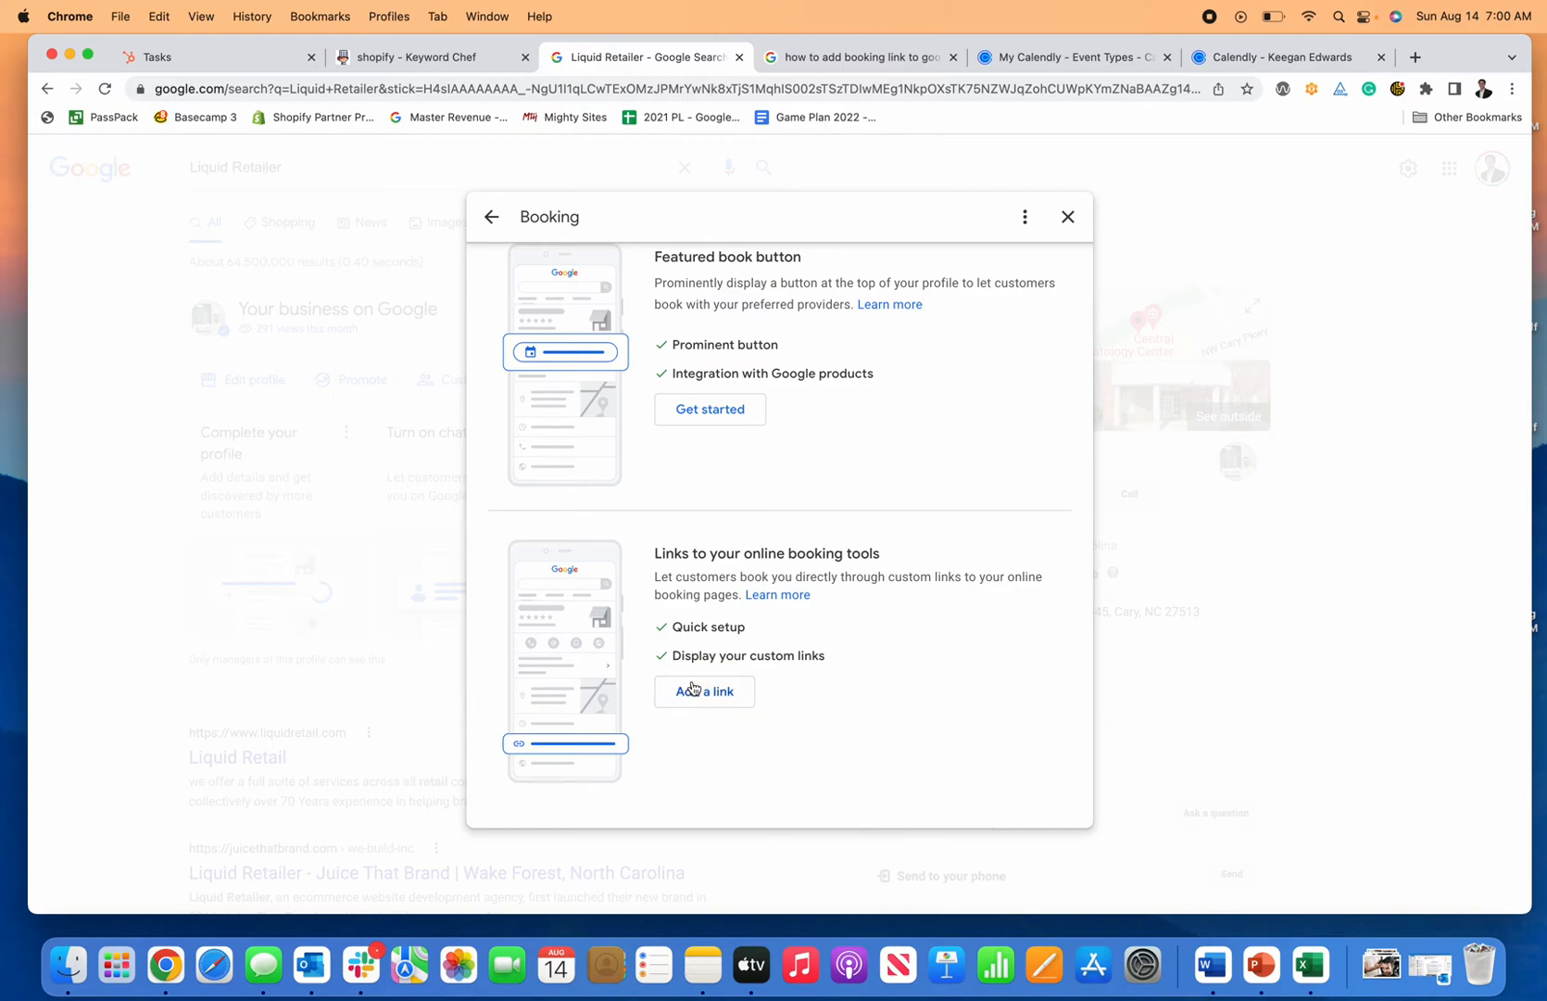
{"action": "left_click", "coordinate": [704, 691]}
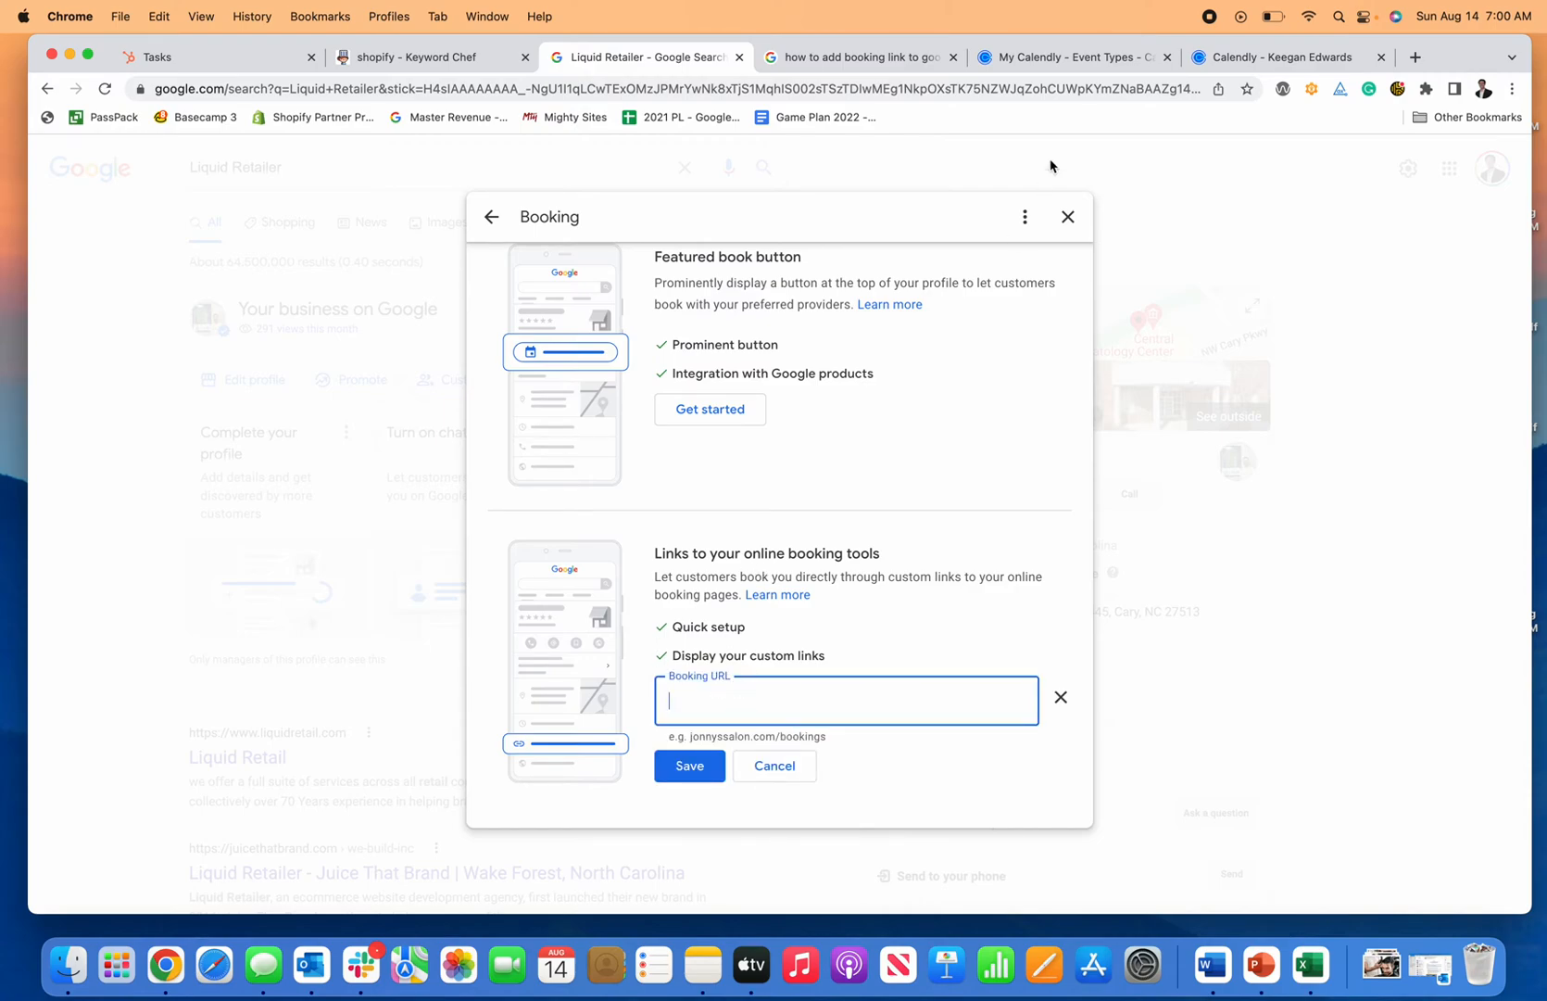
Step: Get the Calendly public scheduling page URL from the Calendly tab
{"action": "left_click", "coordinate": [1066, 56]}
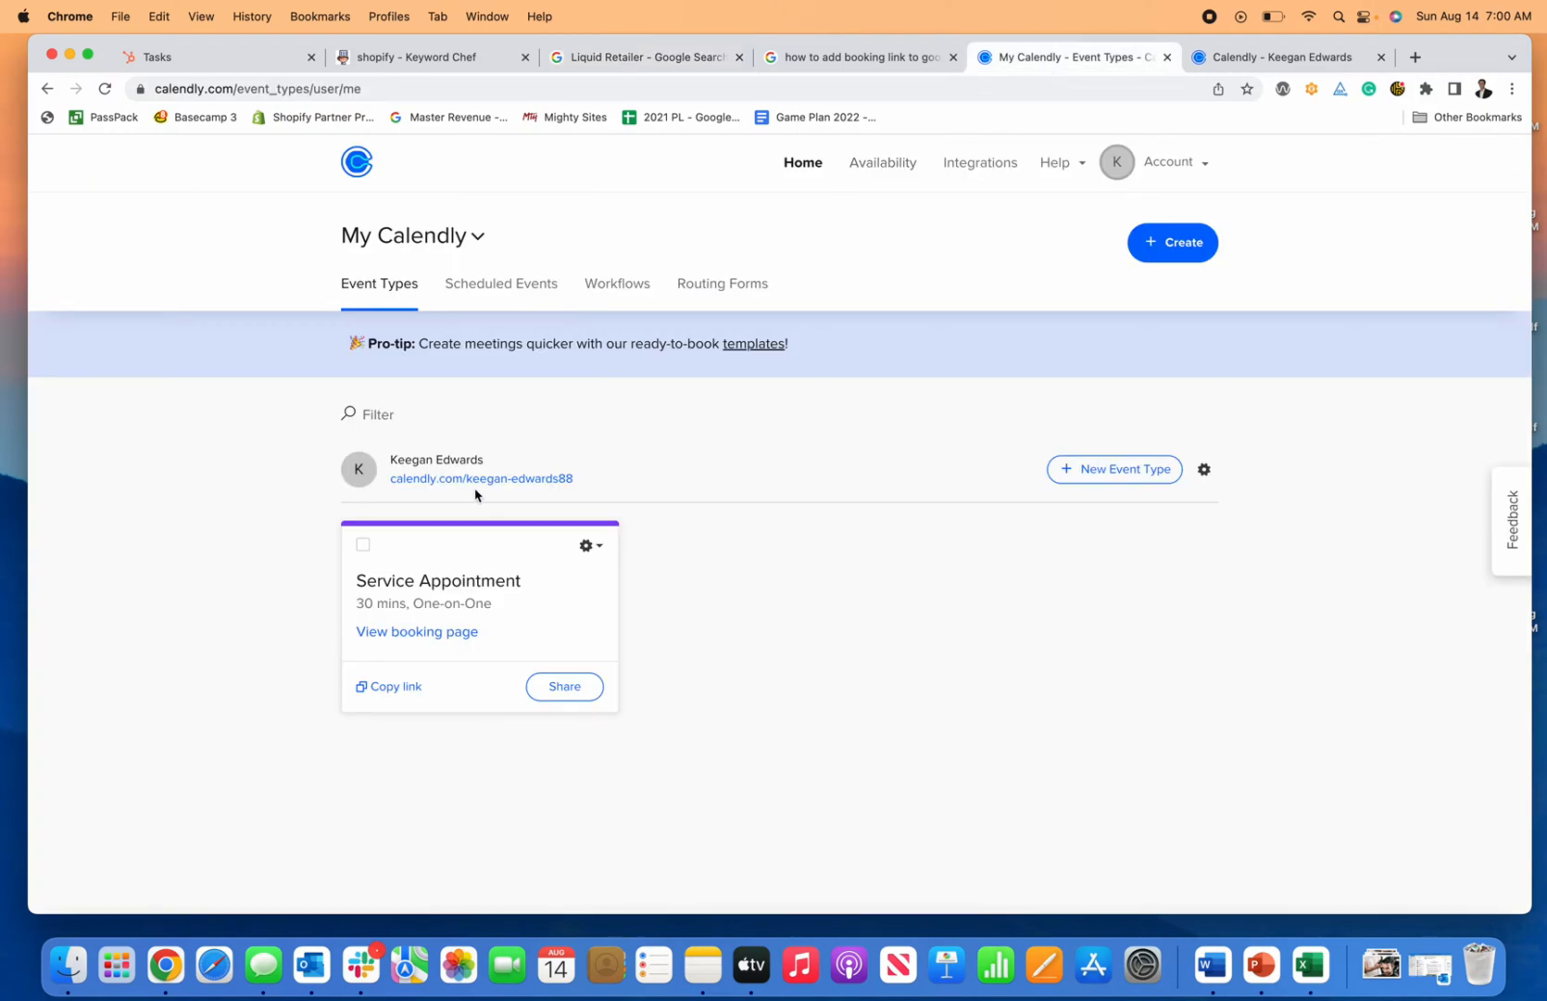
{"action": "mouse_move", "coordinate": [585, 484]}
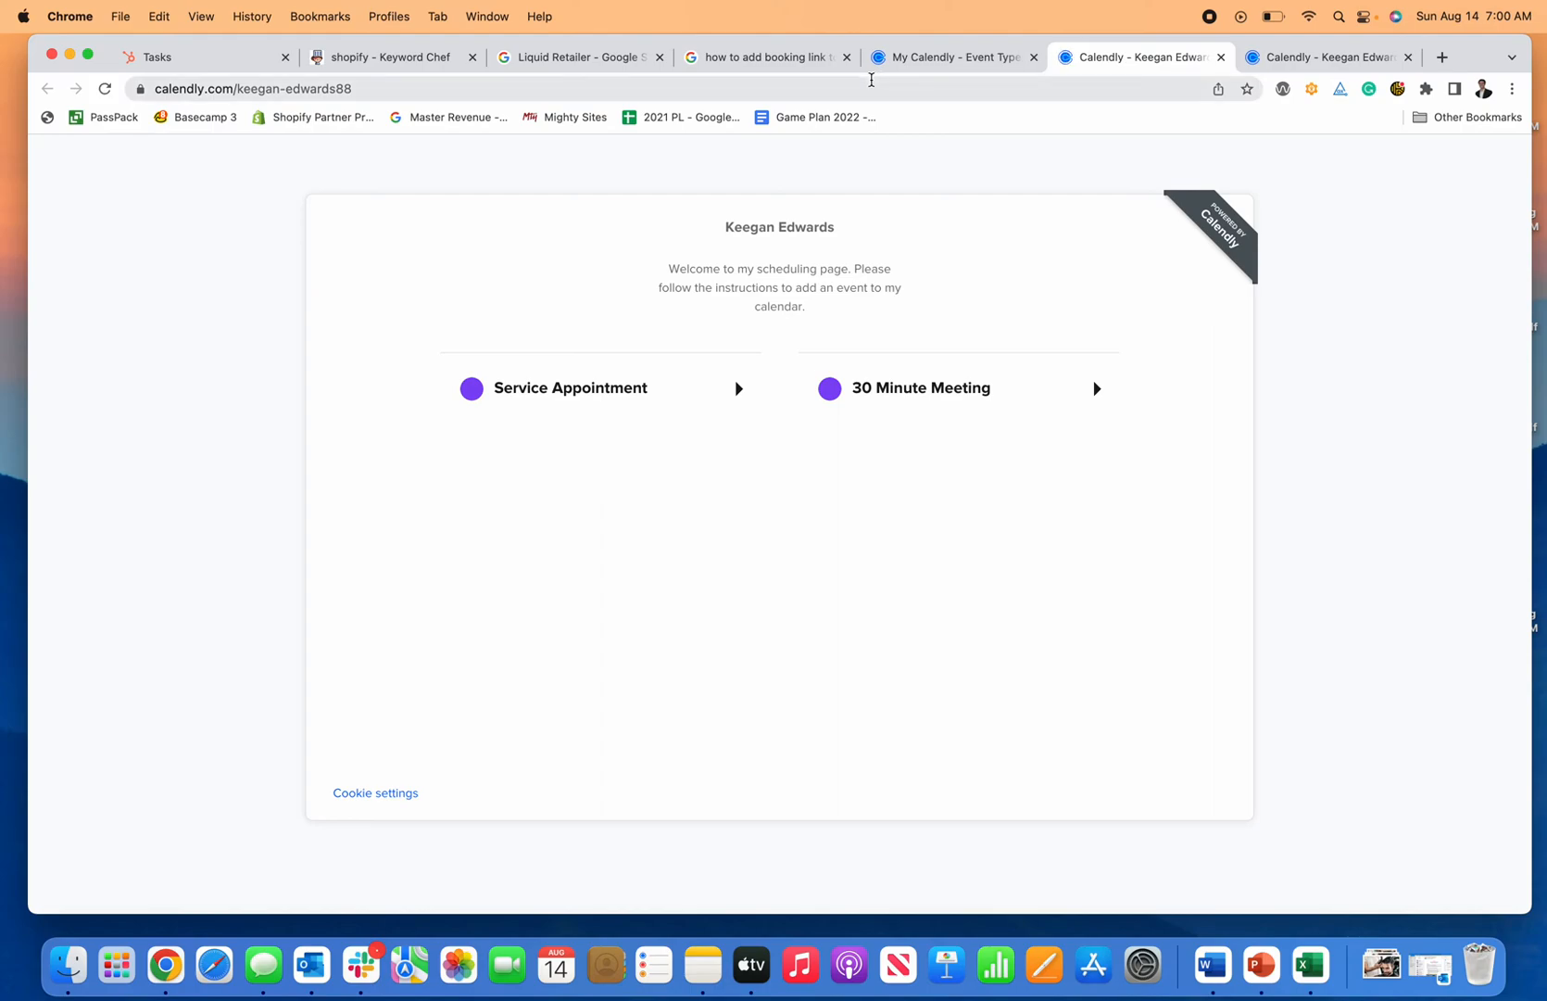
{"action": "left_click", "coordinate": [255, 89]}
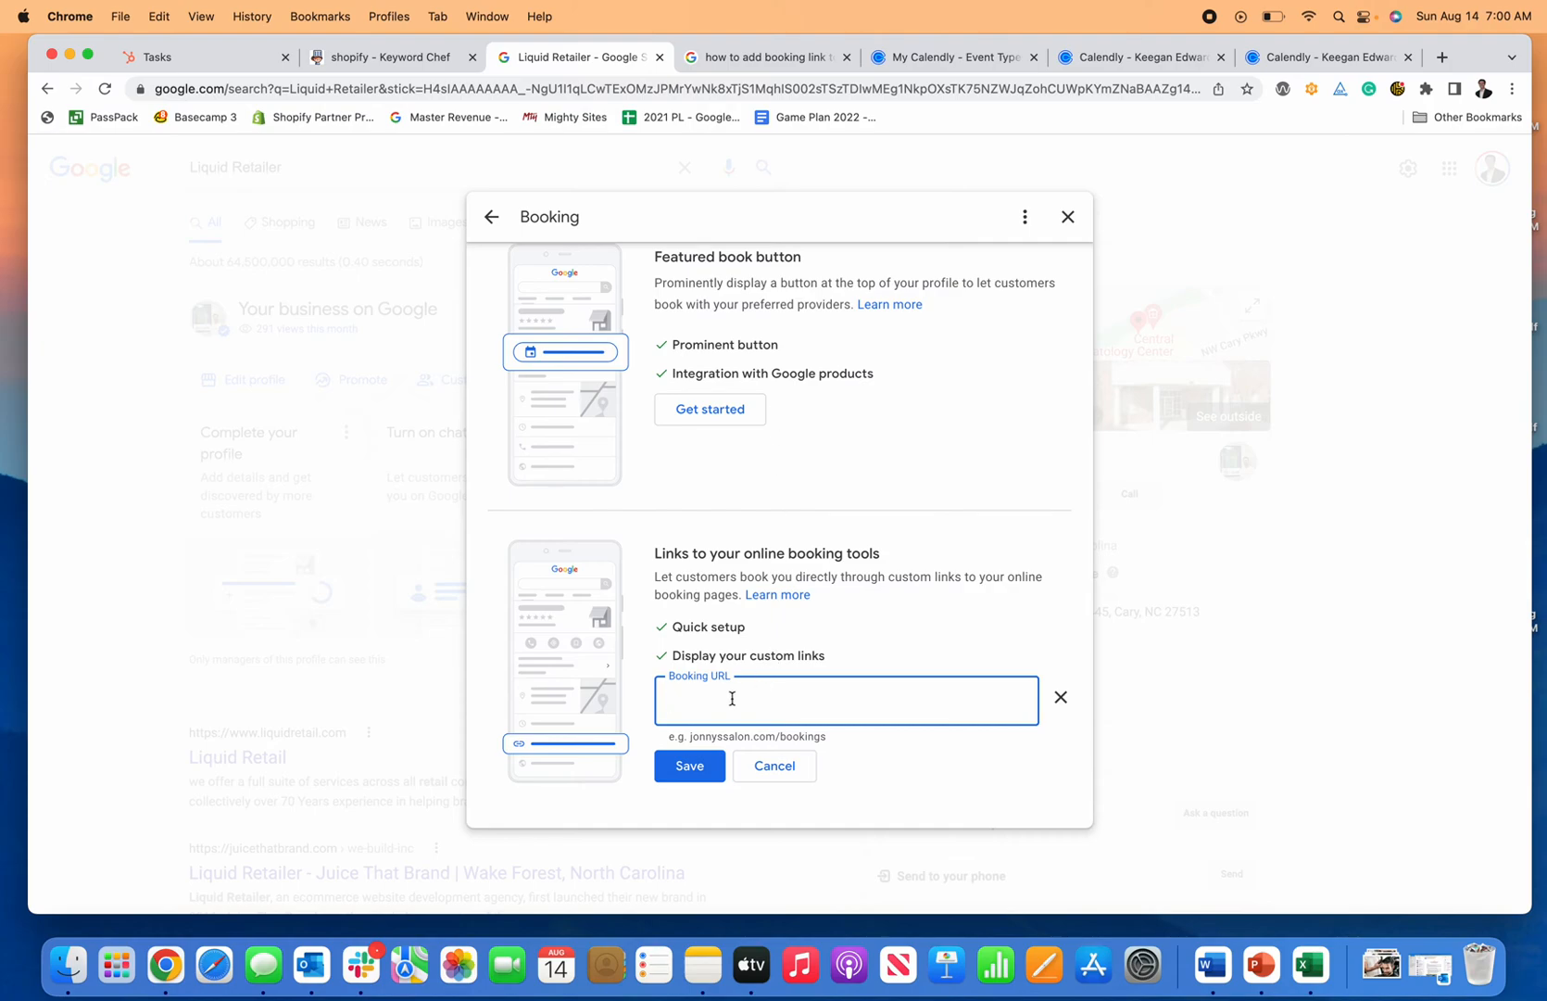
{"action": "type", "text": "https://calendly.com/keegan-edwards88"}
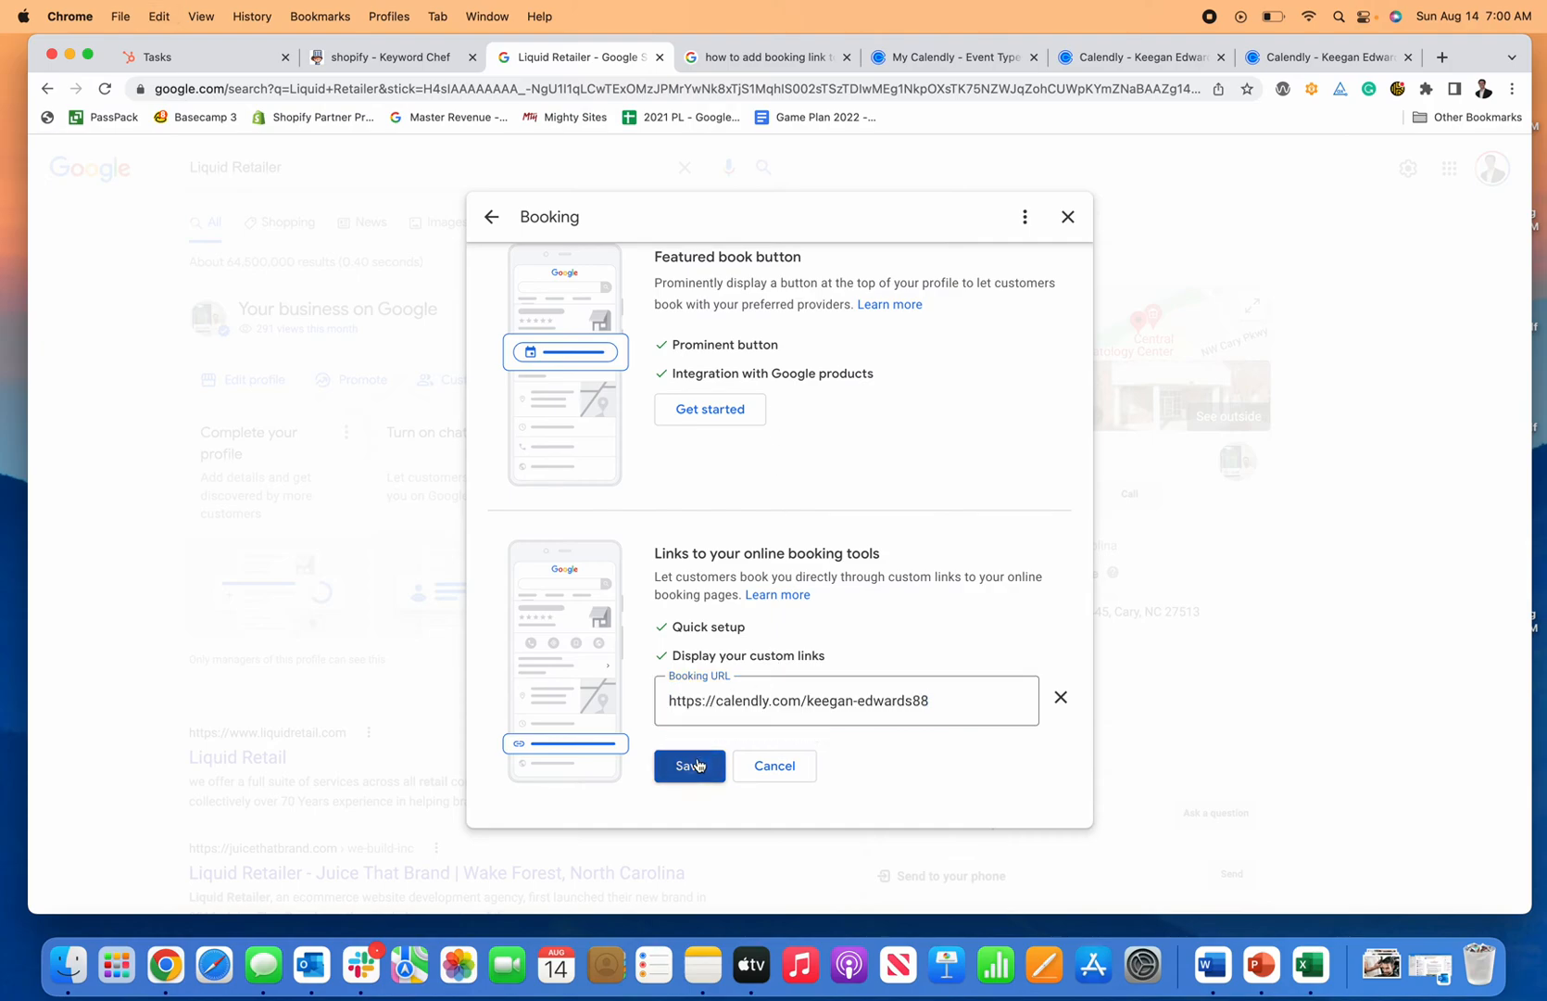
{"action": "left_click", "coordinate": [689, 765]}
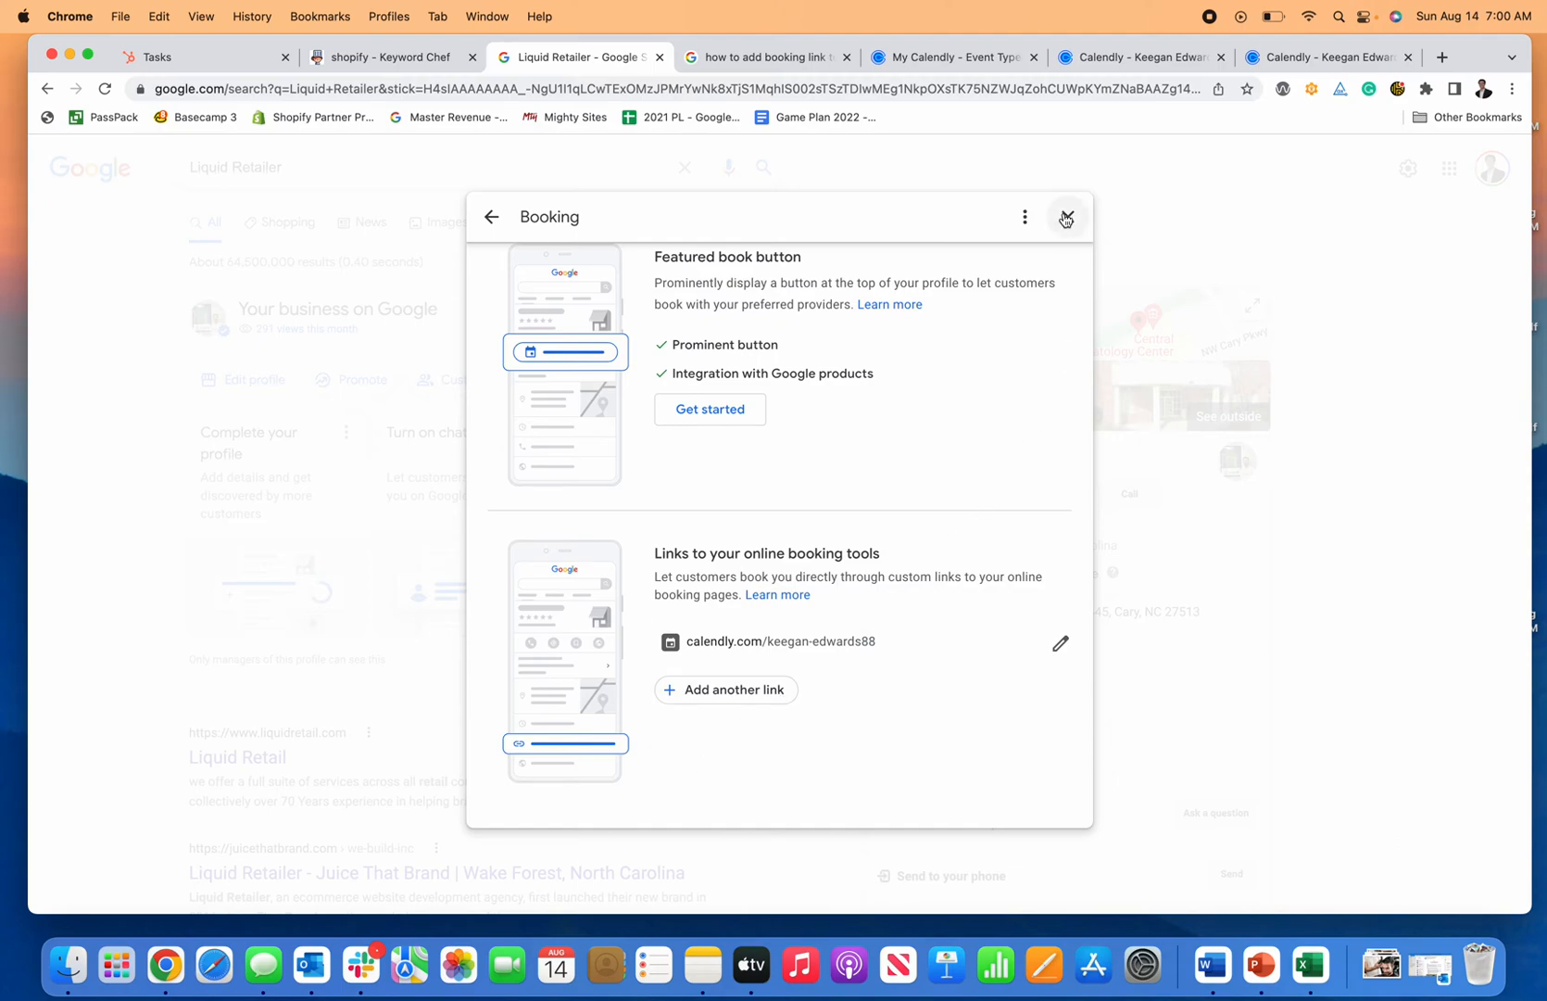
{"action": "left_click", "coordinate": [1067, 217]}
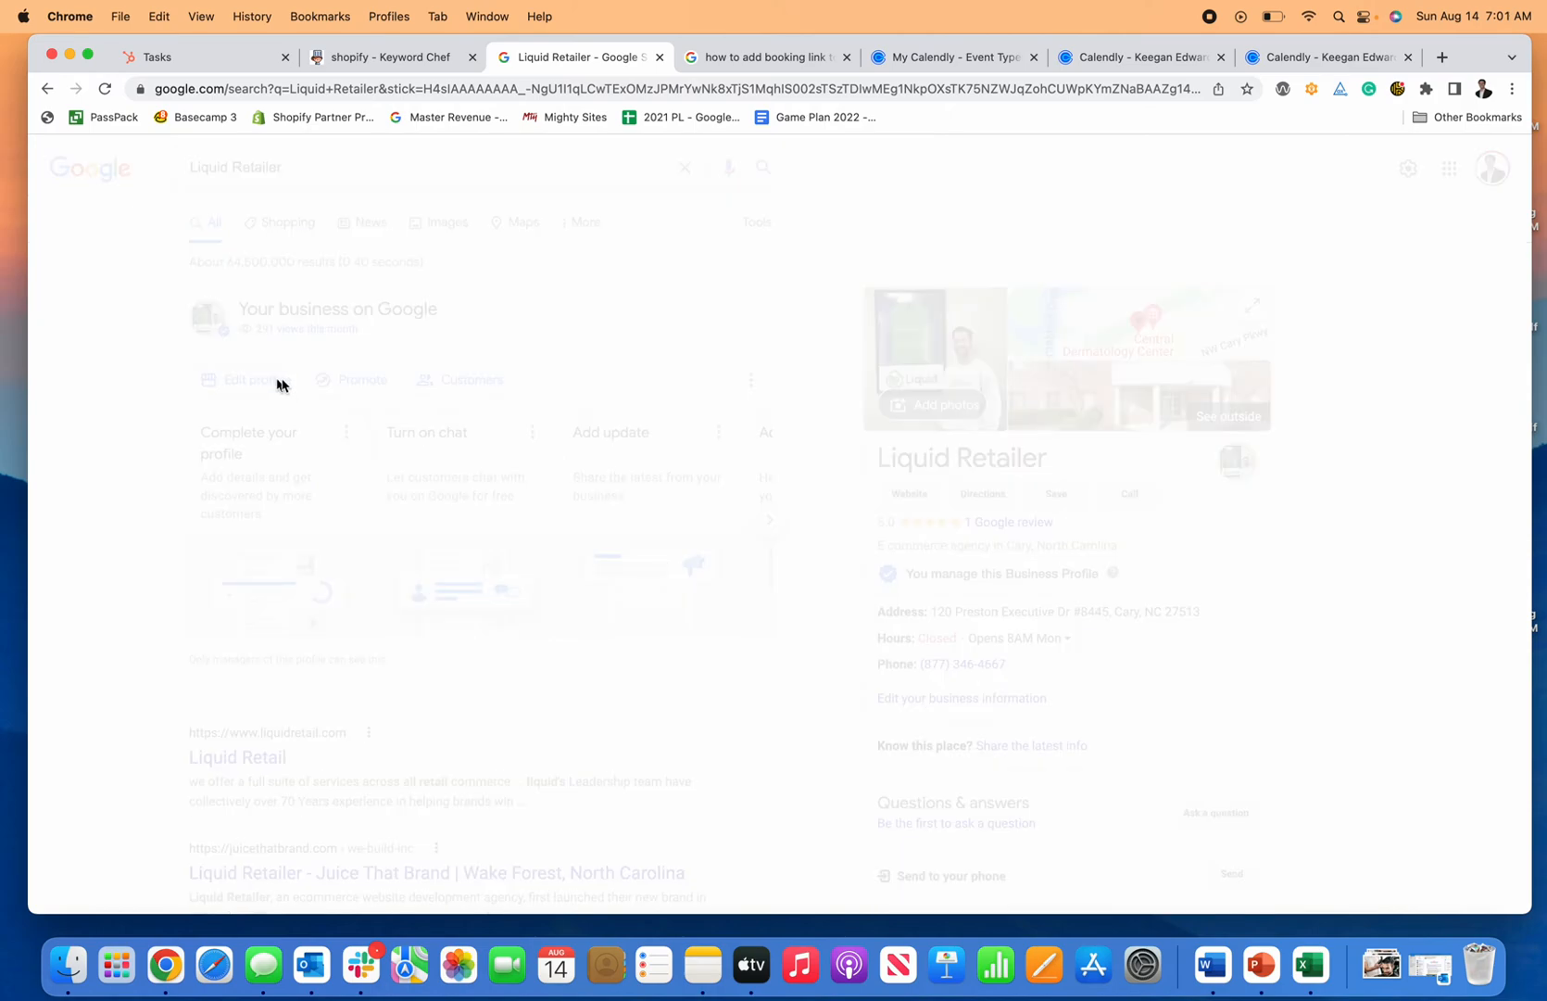
Step: Verify the Calendly link persisted in Booking and return to Liquid Retailer's search results
{"action": "left_click", "coordinate": [243, 379]}
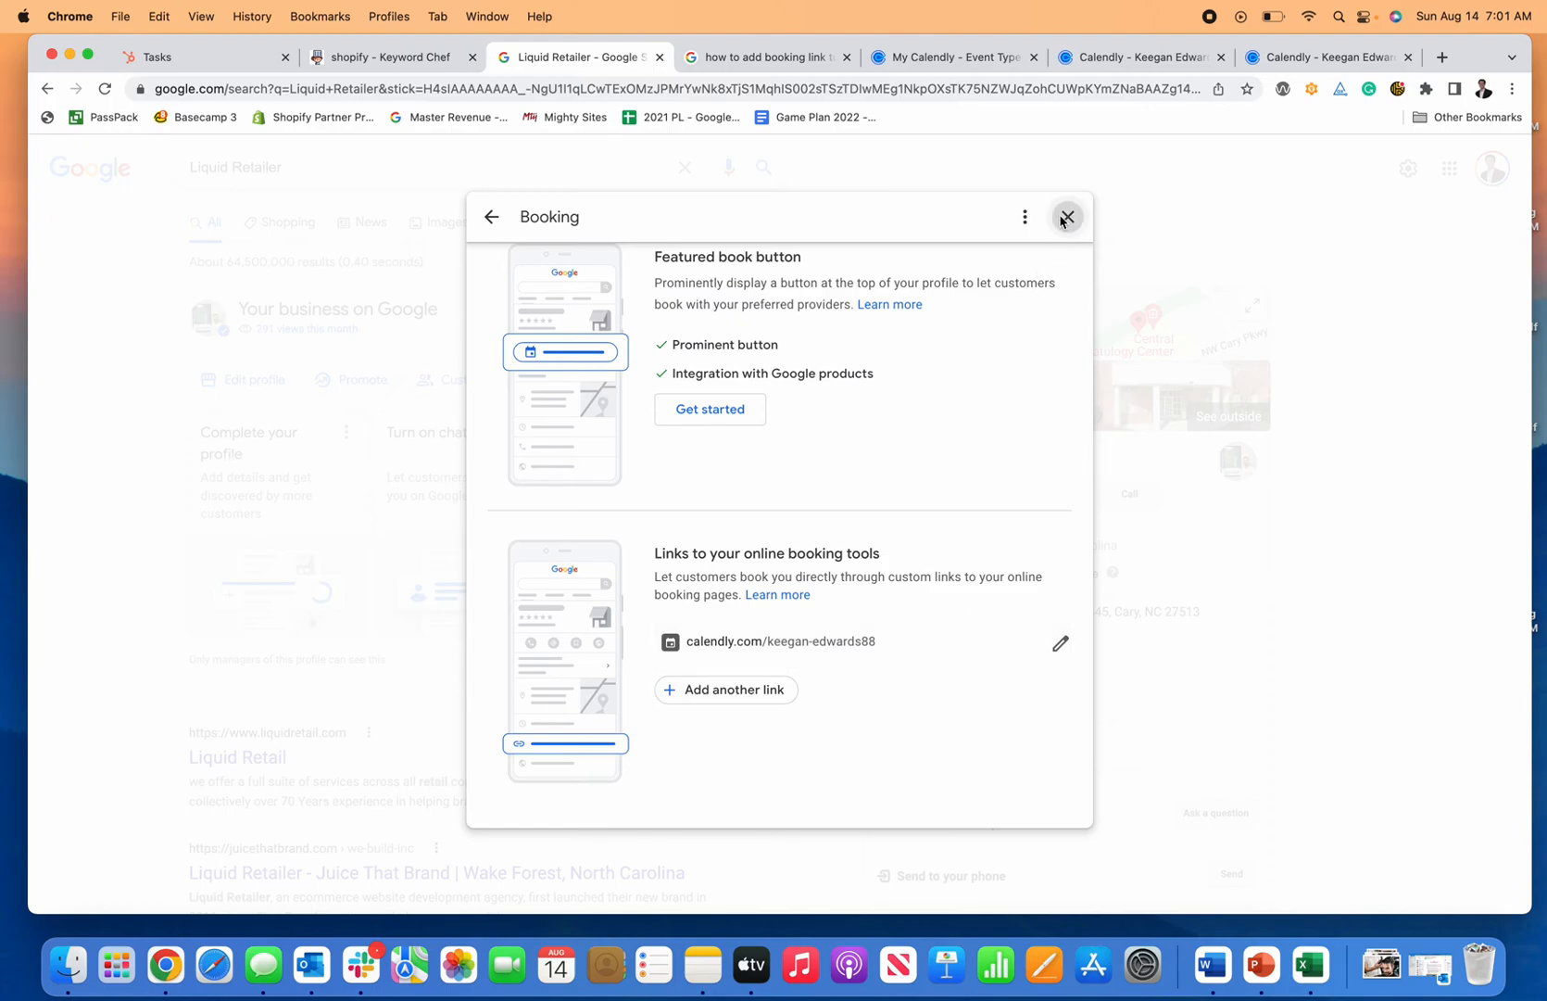
{"action": "left_click", "coordinate": [1066, 217]}
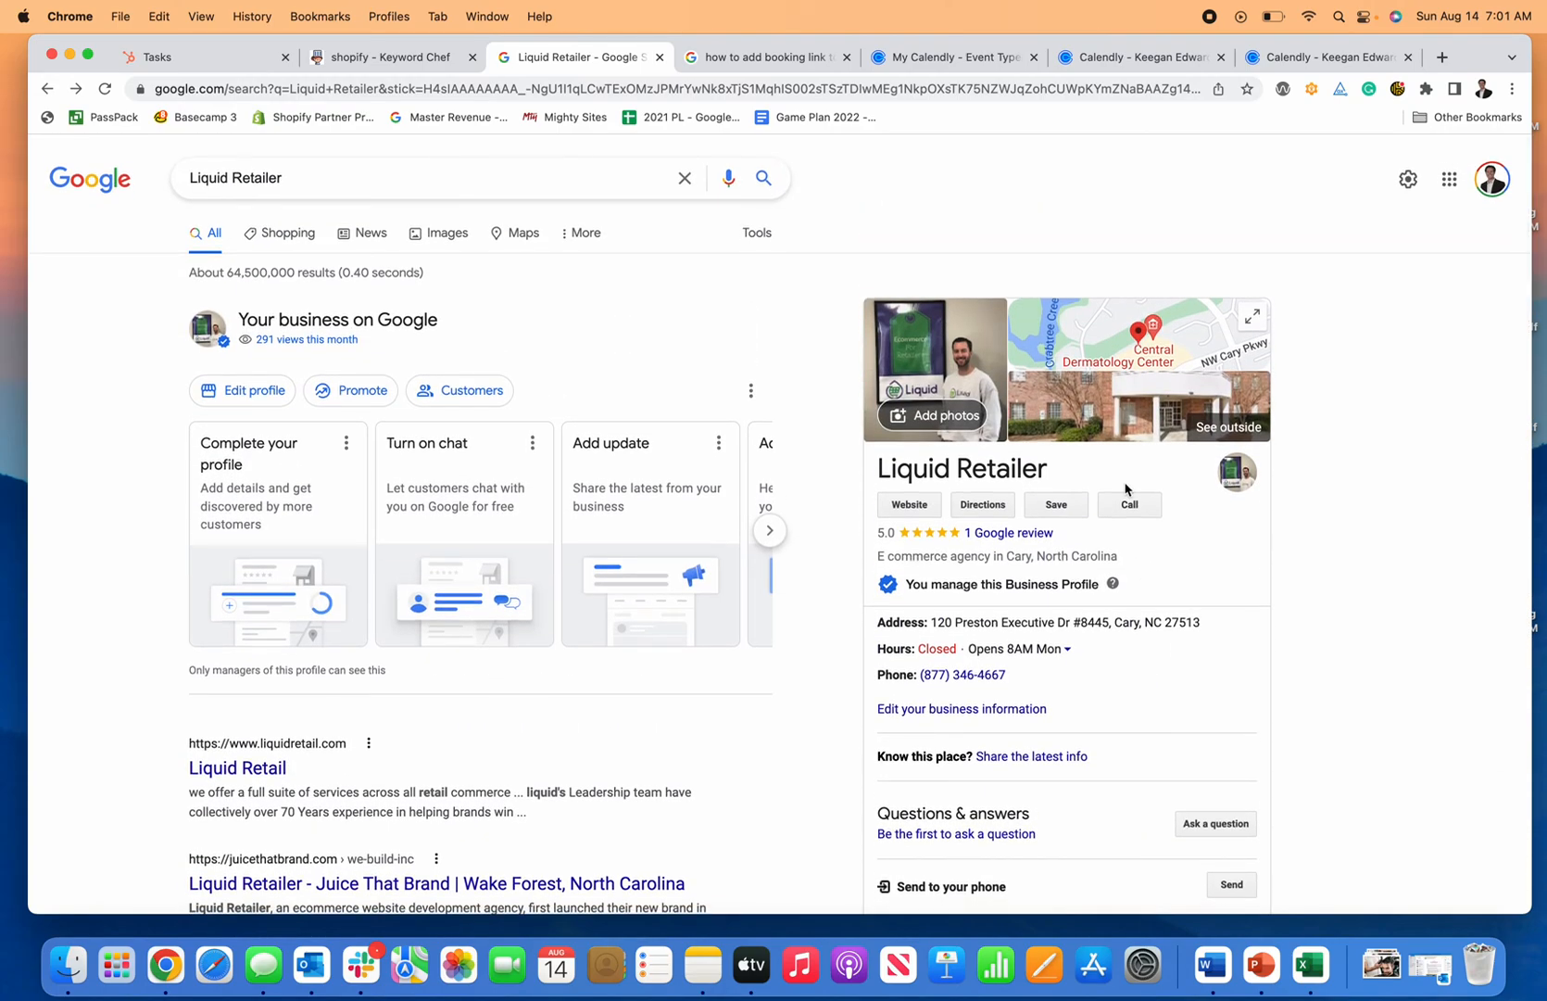
{"action": "scroll", "scroll_direction": "down", "scroll_amount": 3}
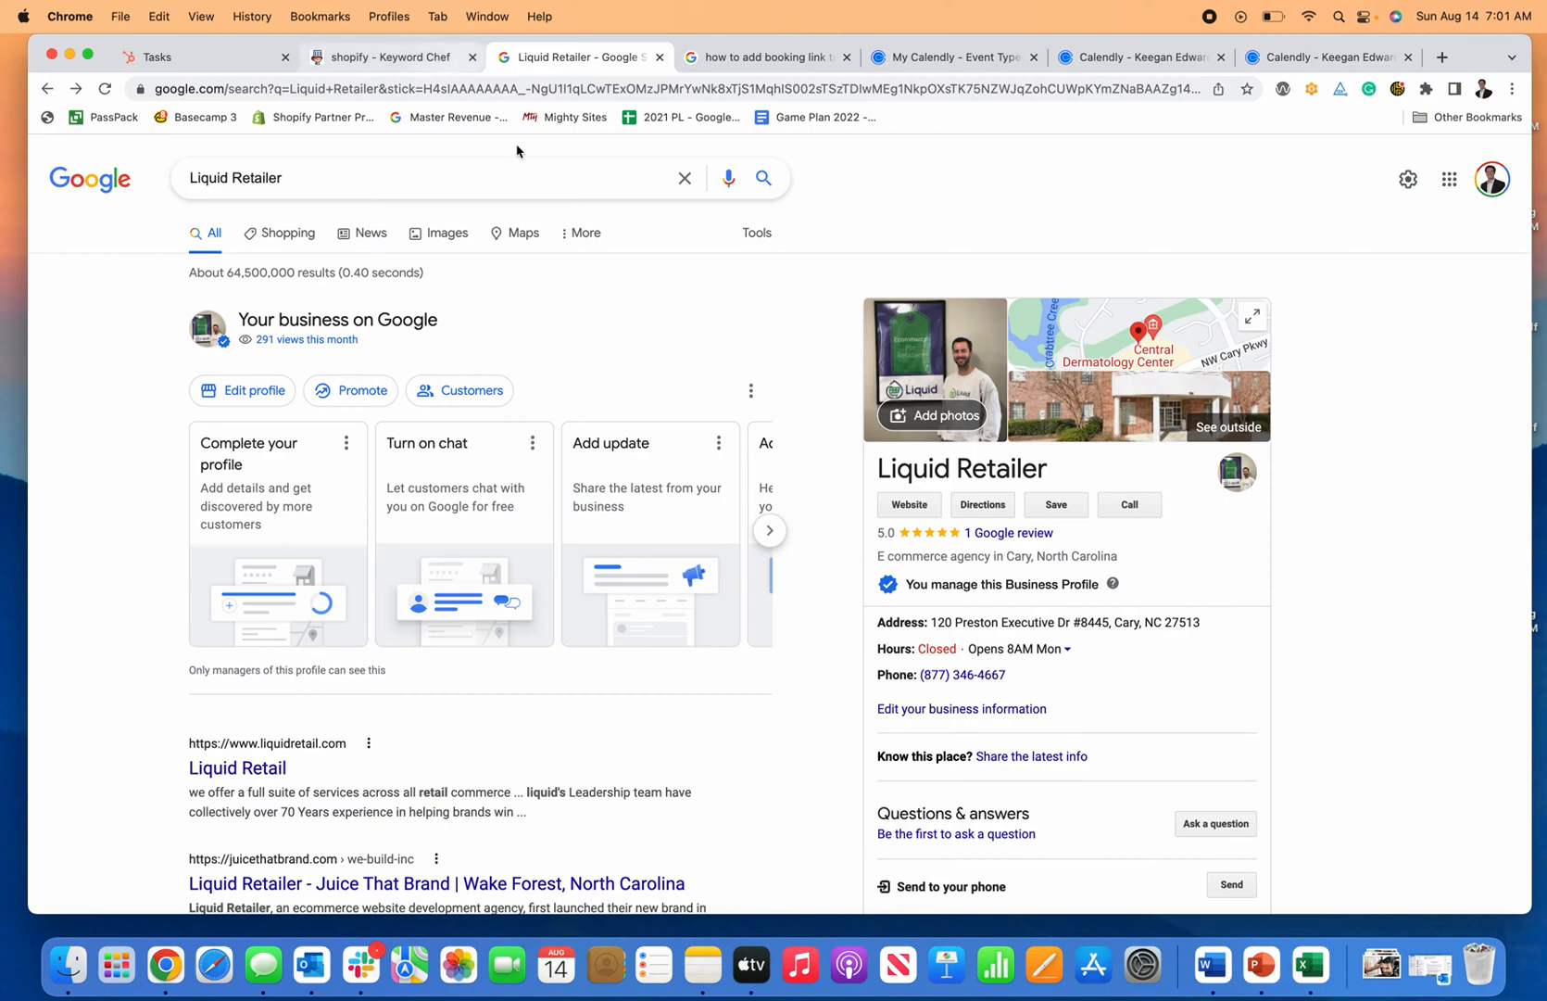
Step: In an incognito window, search 'liquid retailer cary nc' and review the public business panel
{"action": "left_click", "coordinate": [120, 17]}
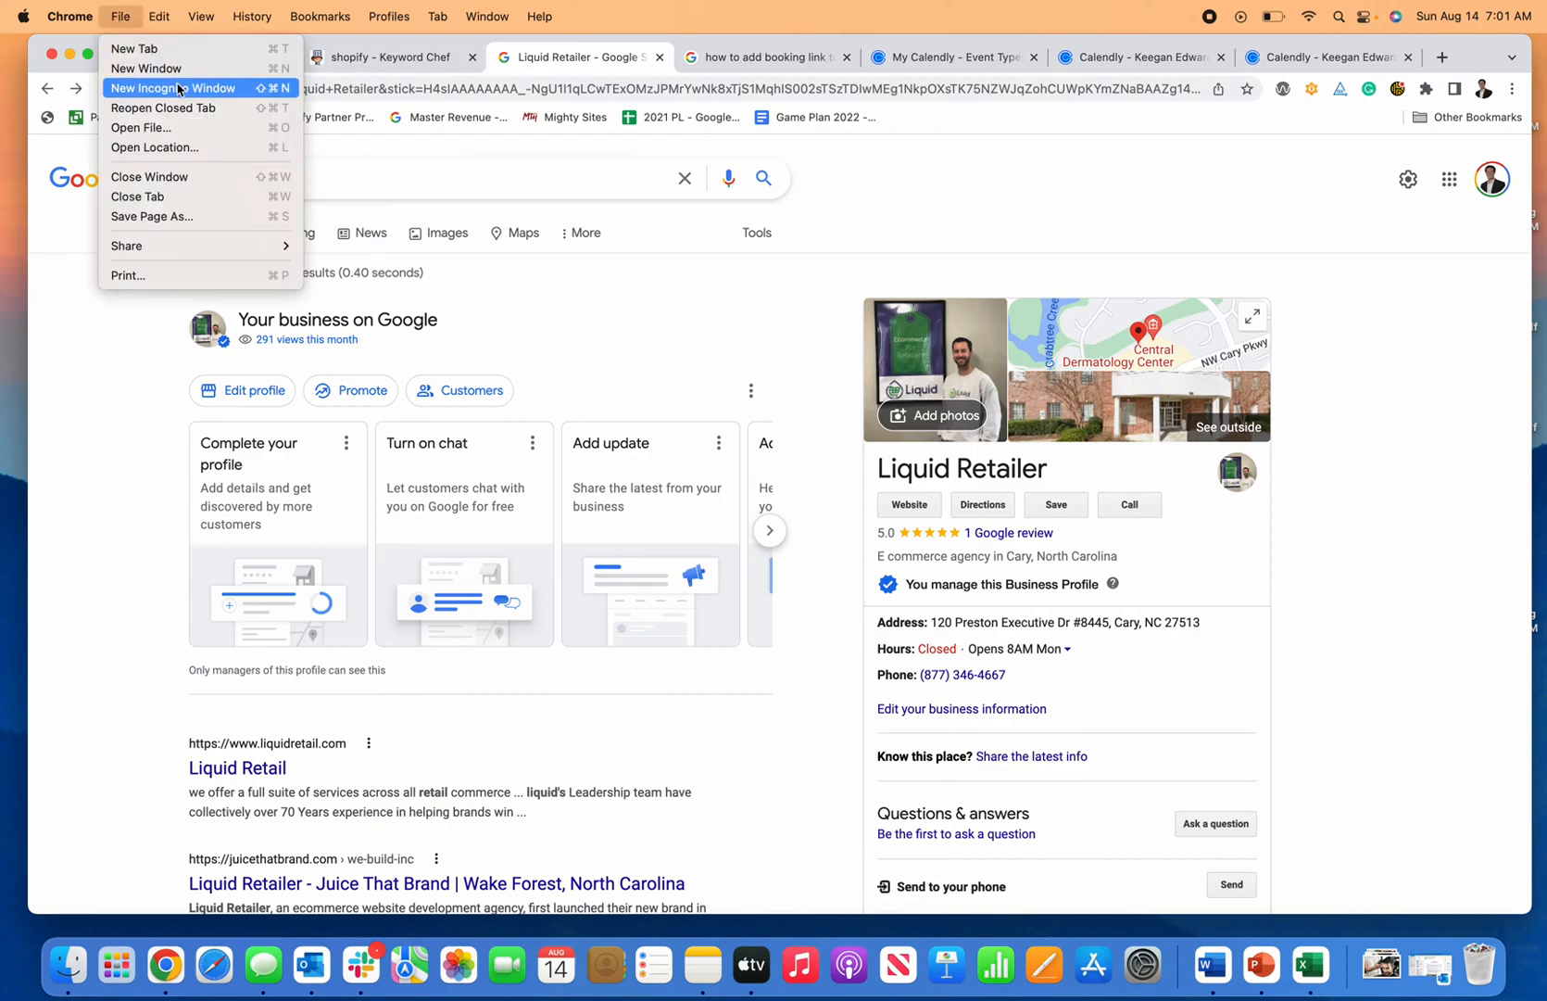
{"action": "left_click", "coordinate": [172, 88]}
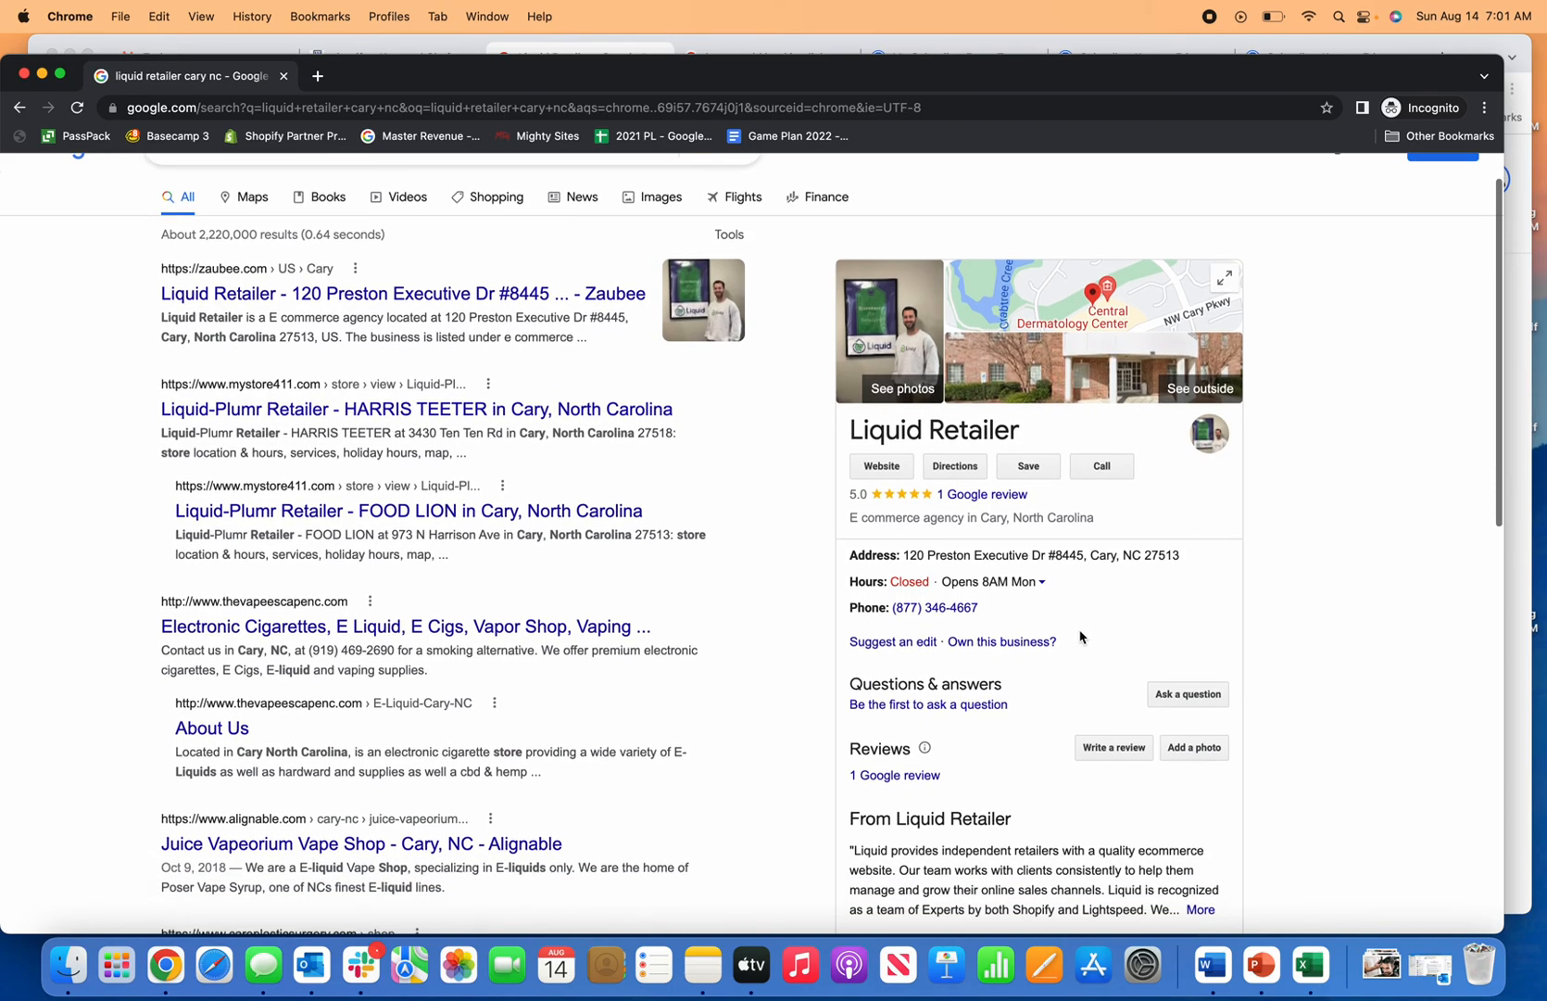
{"action": "scroll", "scroll_direction": "down", "scroll_amount": 3}
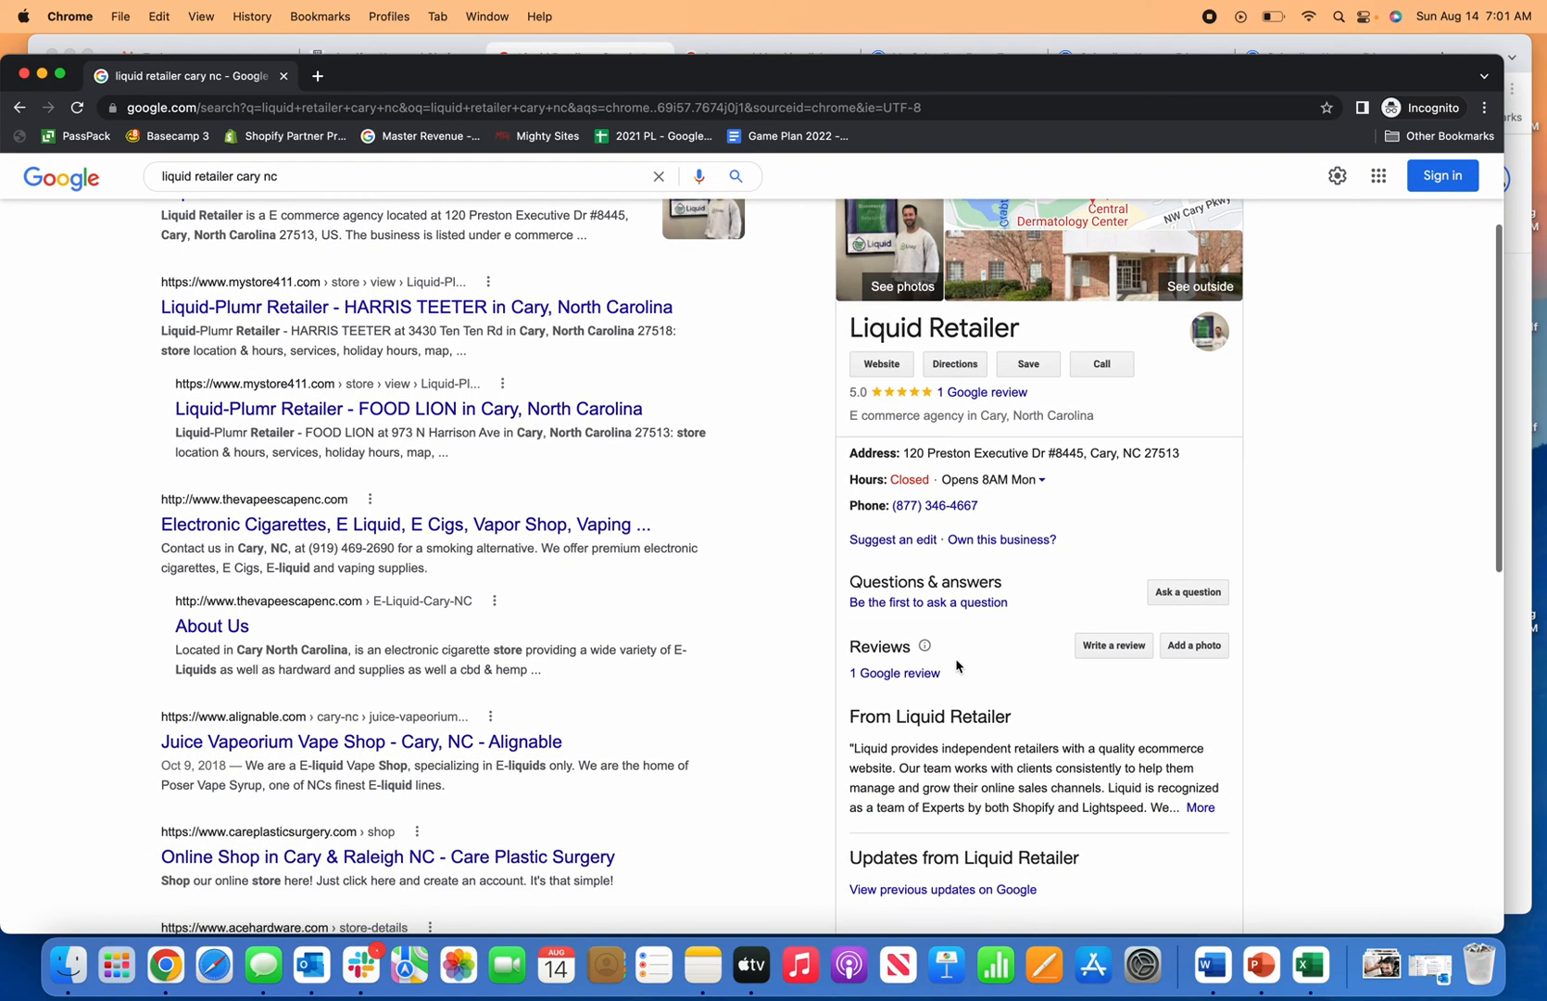
{"action": "scroll", "scroll_direction": "down", "scroll_amount": 3}
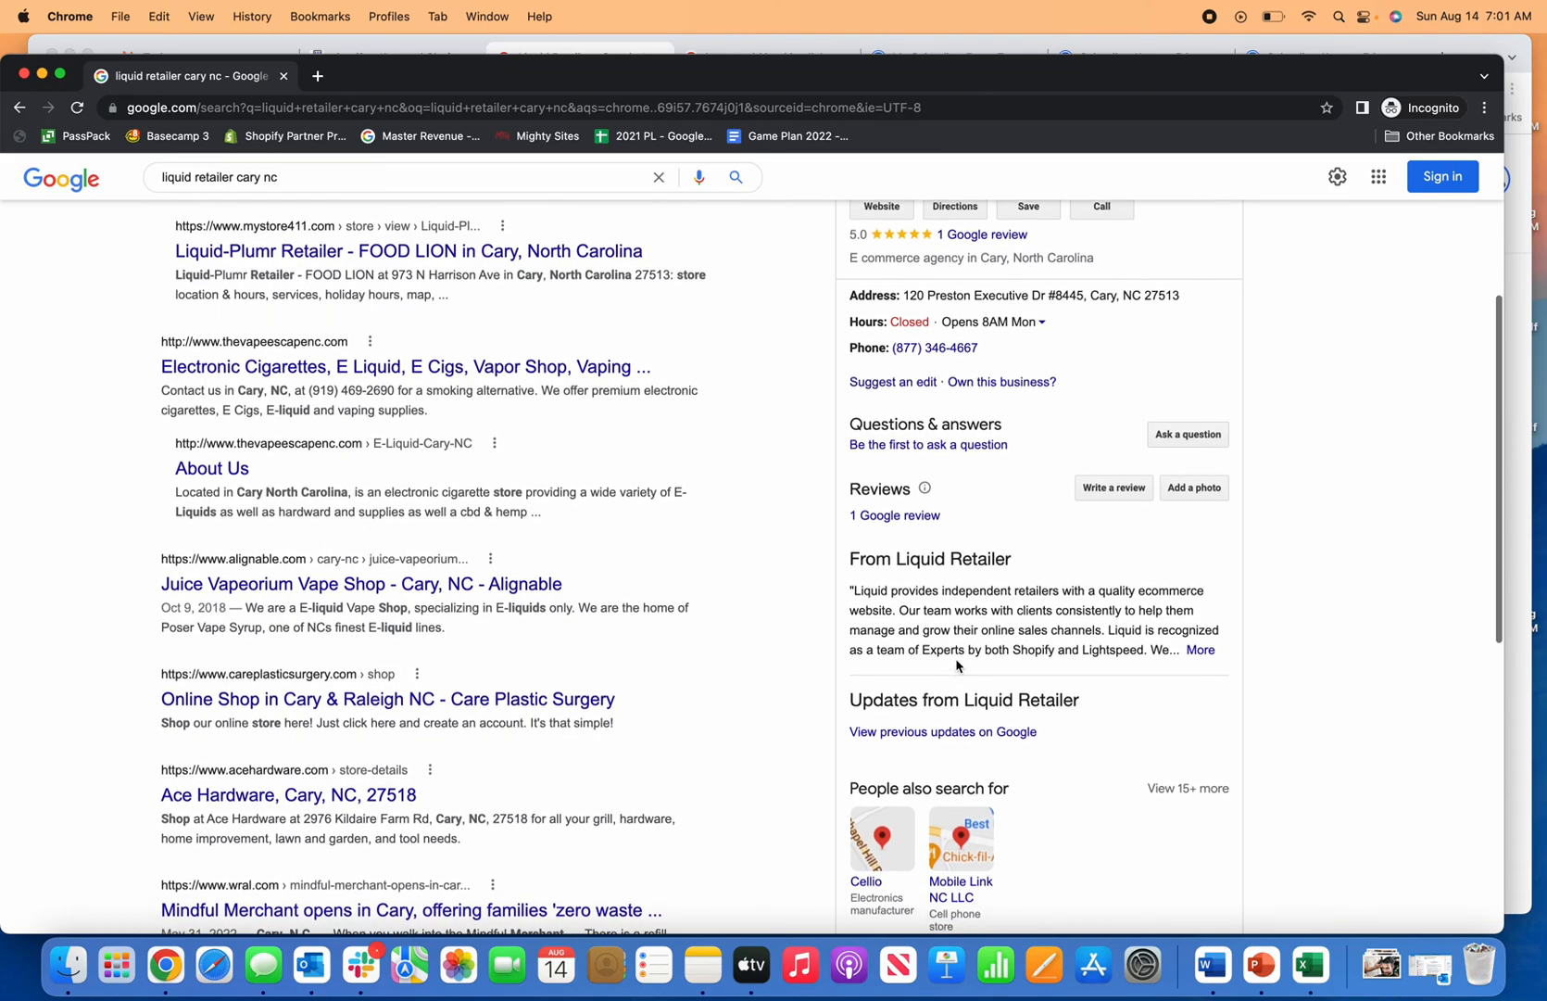
{"action": "scroll", "scroll_direction": "down", "scroll_amount": 3}
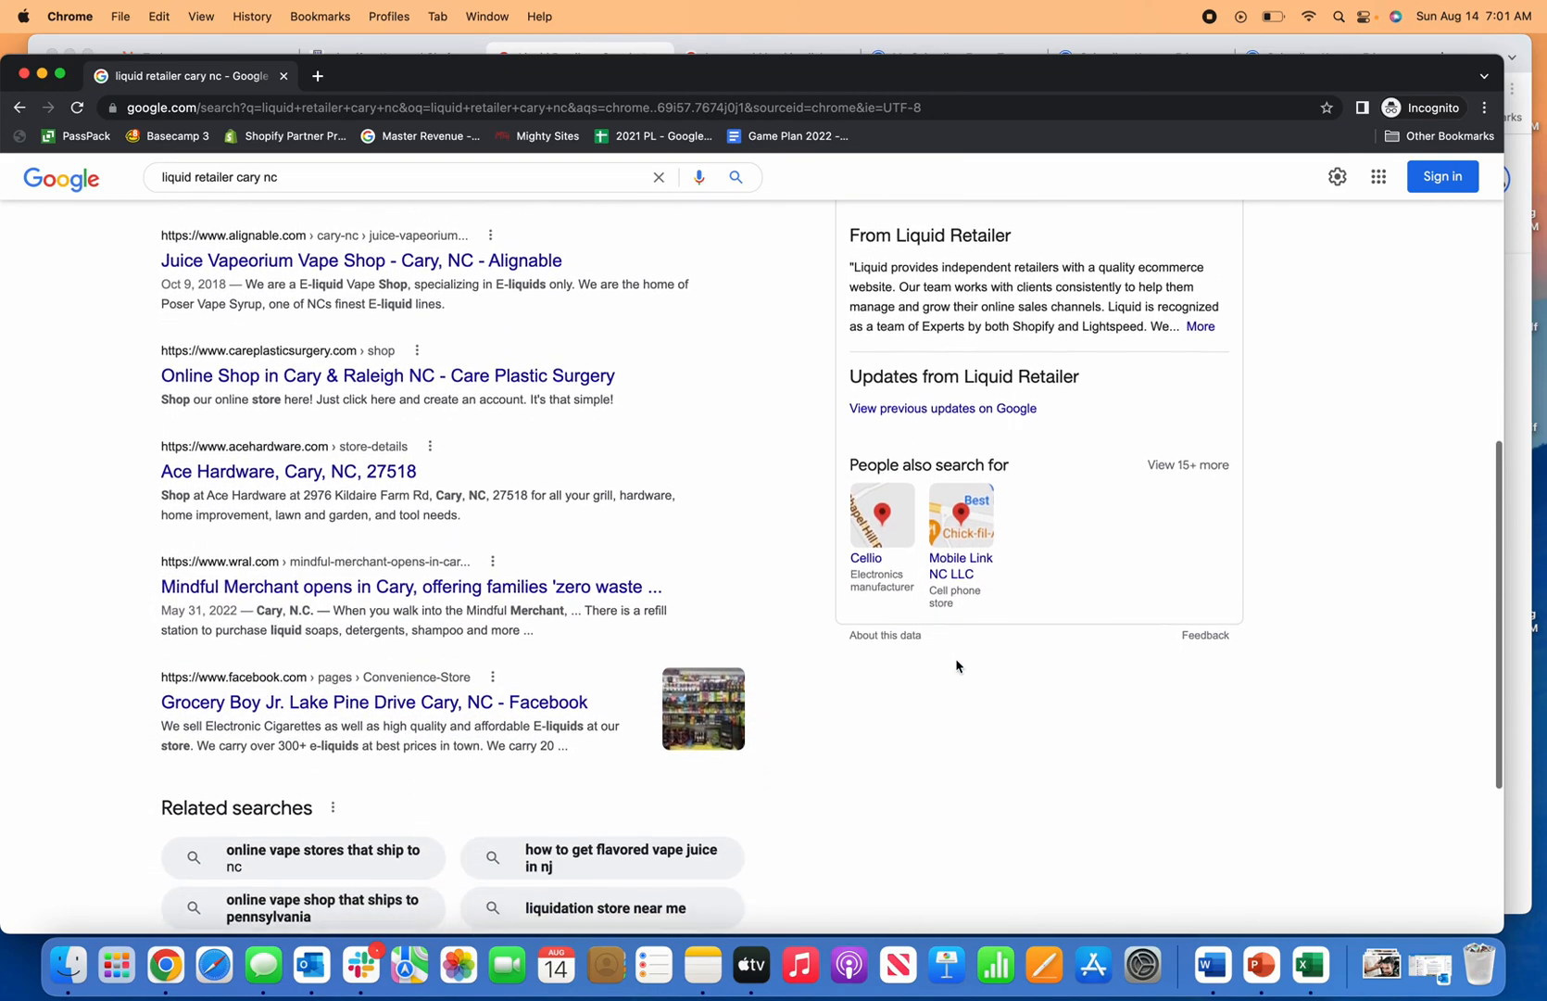